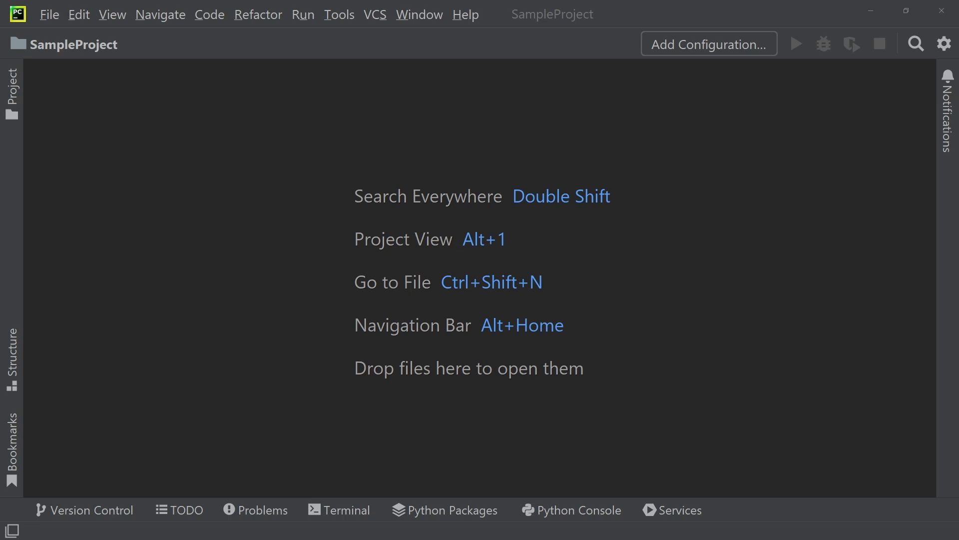
- Bring up the VCS menu from the empty SampleProject window
{"action": "left_click", "coordinate": [375, 14]}
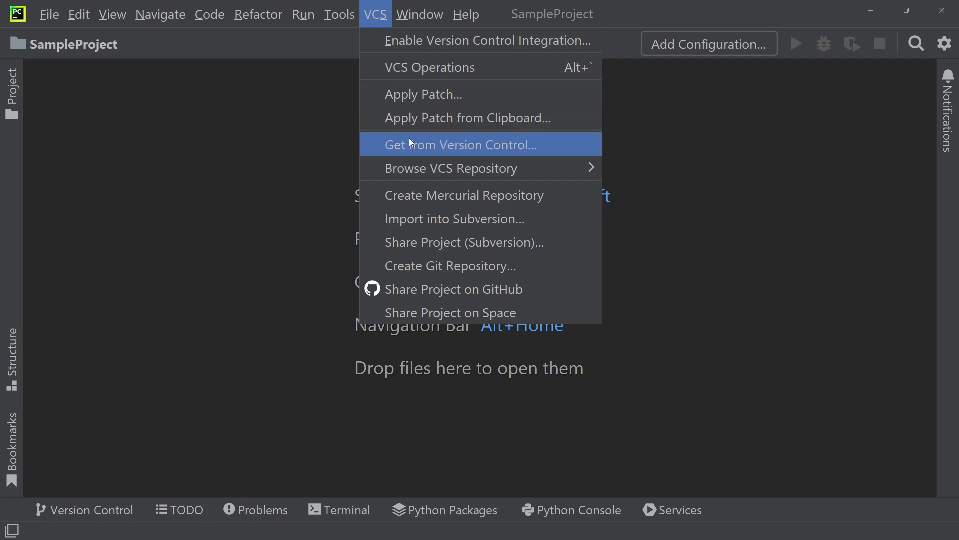
- Start Get from Version Control, browse the GitHub account tab, and return to the Repository URL form
{"action": "left_click", "coordinate": [461, 145]}
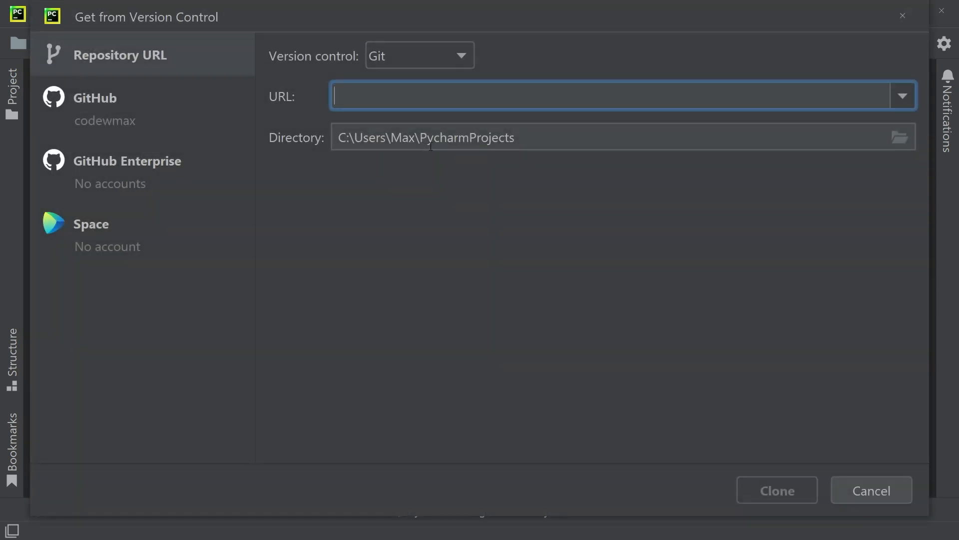
{"action": "mouse_move", "coordinate": [247, 95]}
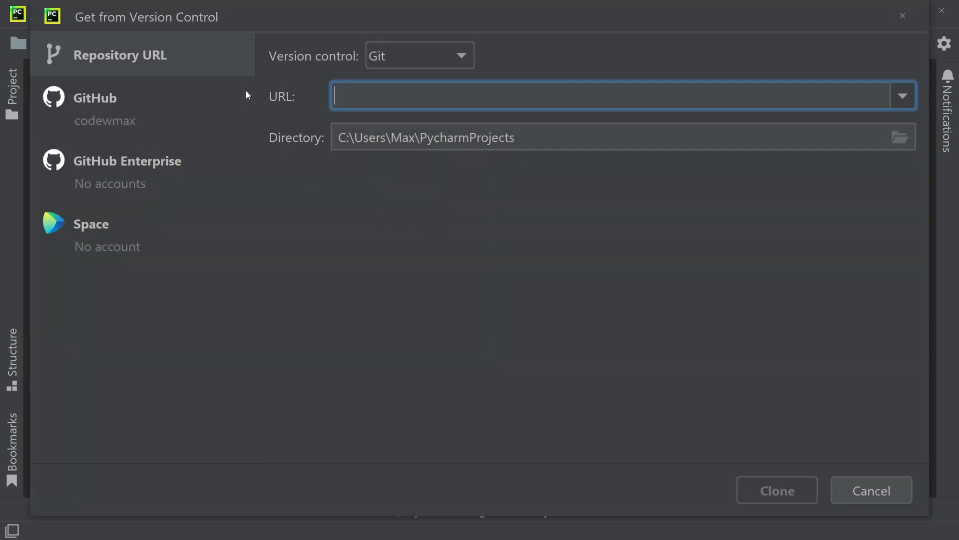
{"action": "mouse_move", "coordinate": [119, 76]}
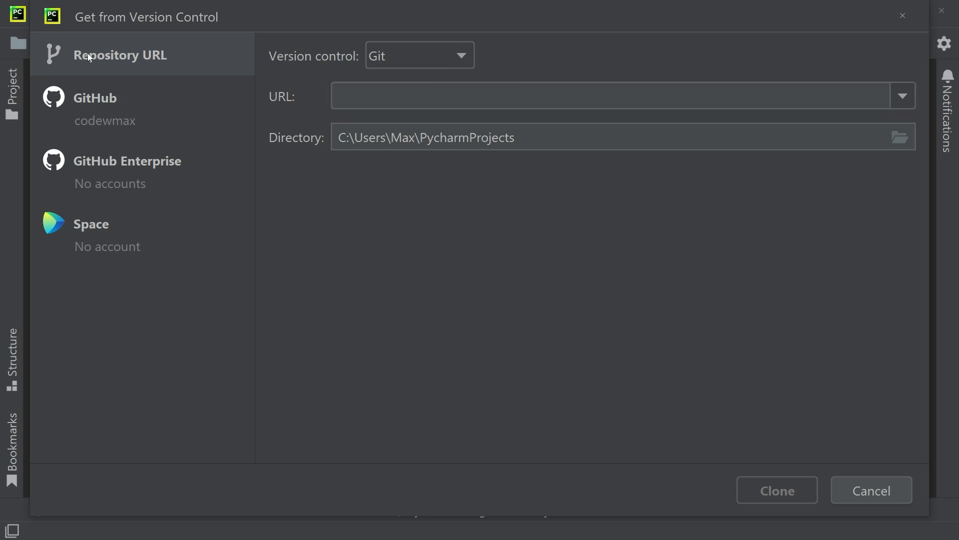
{"action": "left_click", "coordinate": [95, 108]}
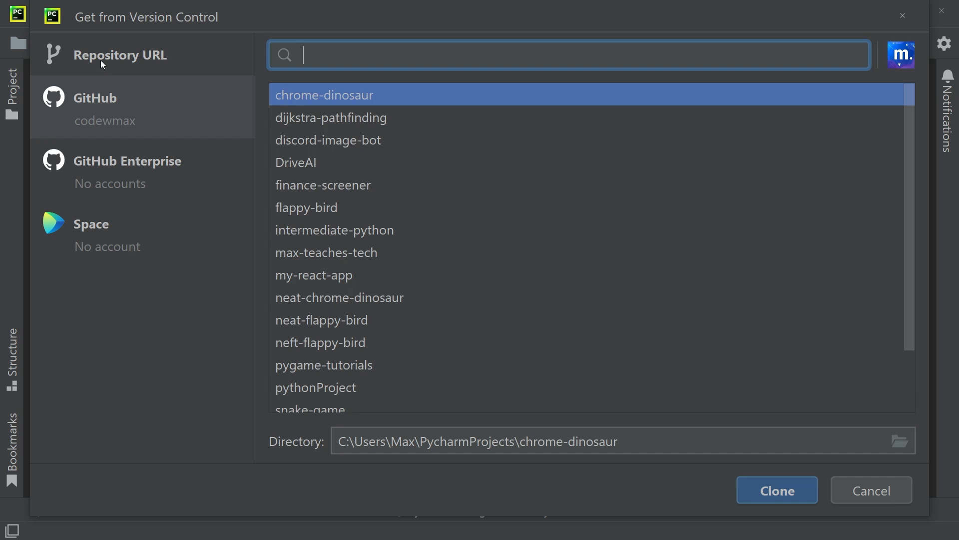
{"action": "left_click", "coordinate": [120, 54]}
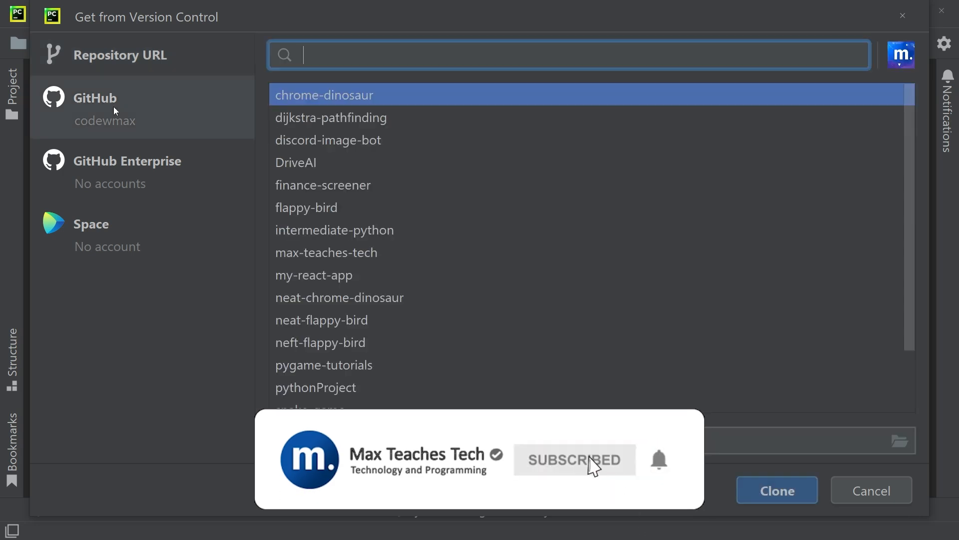
{"action": "mouse_move", "coordinate": [559, 487]}
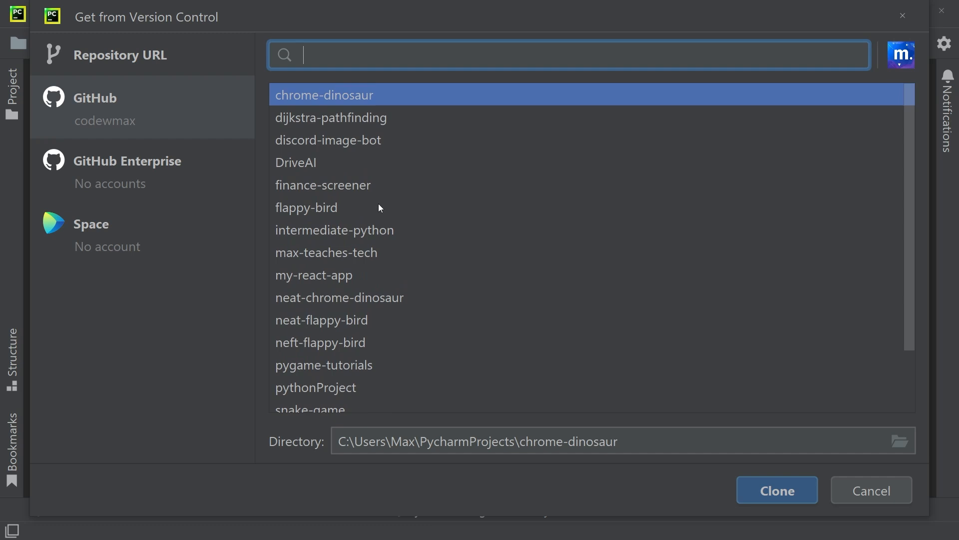
{"action": "left_click", "coordinate": [120, 54]}
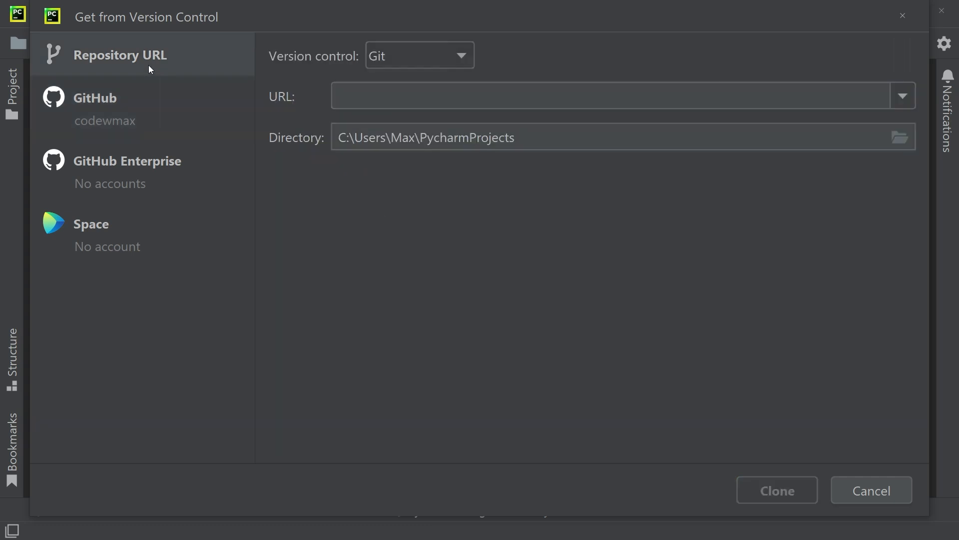
{"action": "mouse_move", "coordinate": [415, 279]}
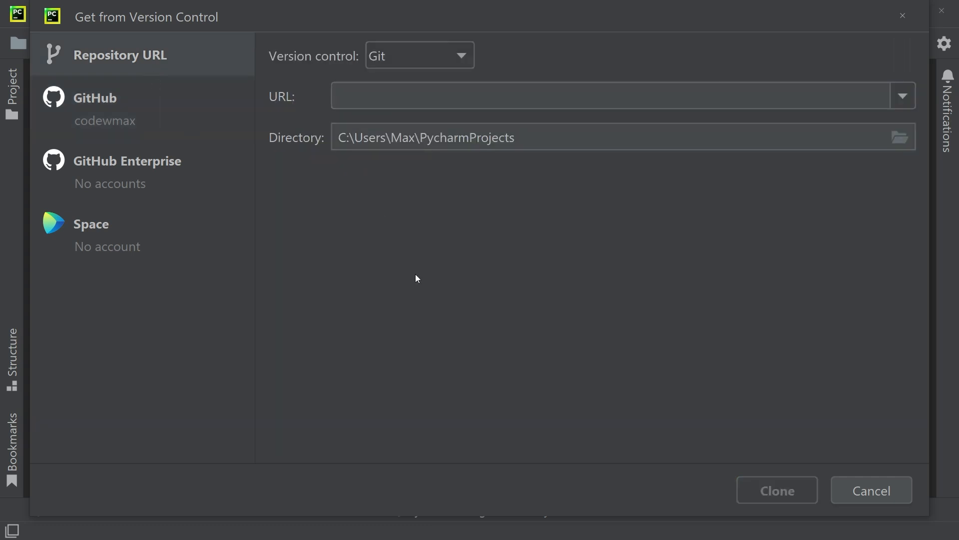
{"action": "mouse_move", "coordinate": [514, 292]}
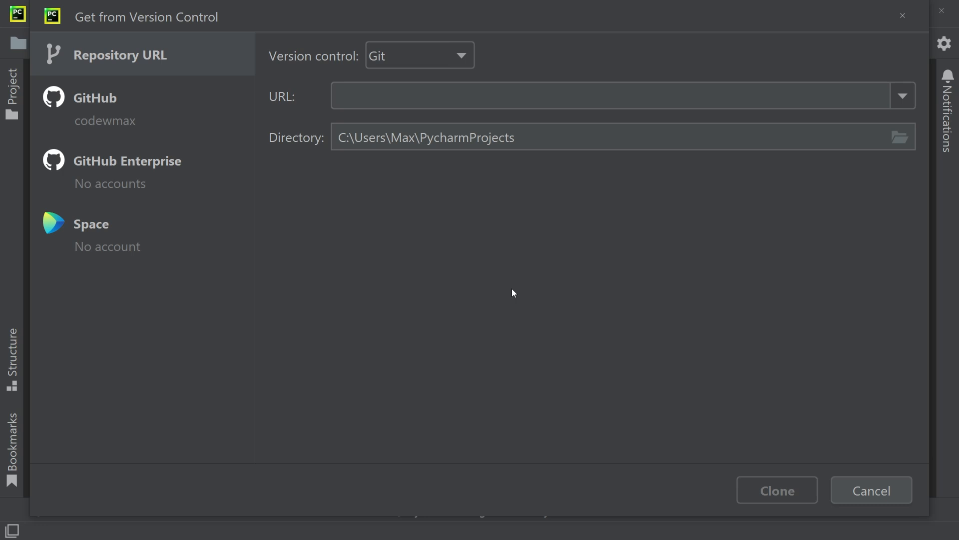
{"action": "mouse_move", "coordinate": [513, 280]}
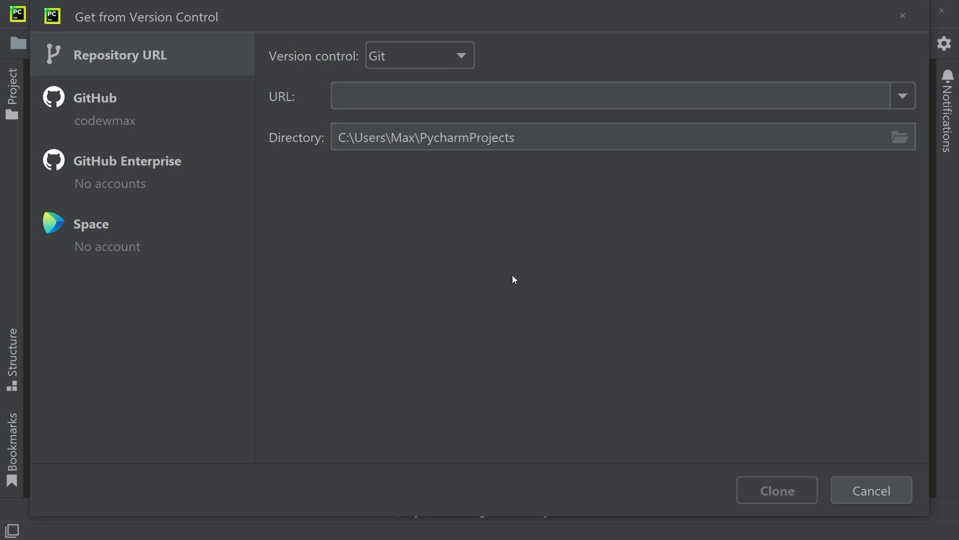
{"action": "mouse_move", "coordinate": [478, 240]}
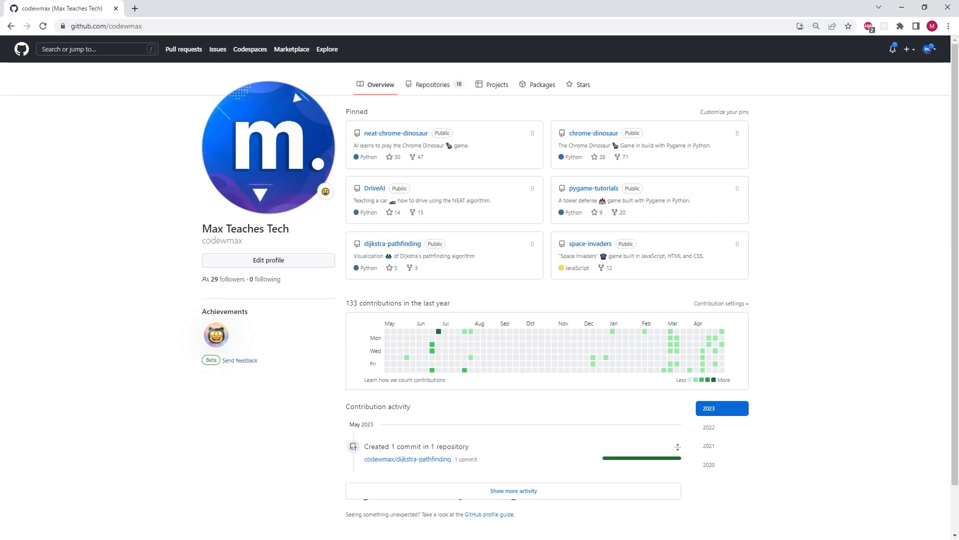
{"action": "mouse_move", "coordinate": [189, 152]}
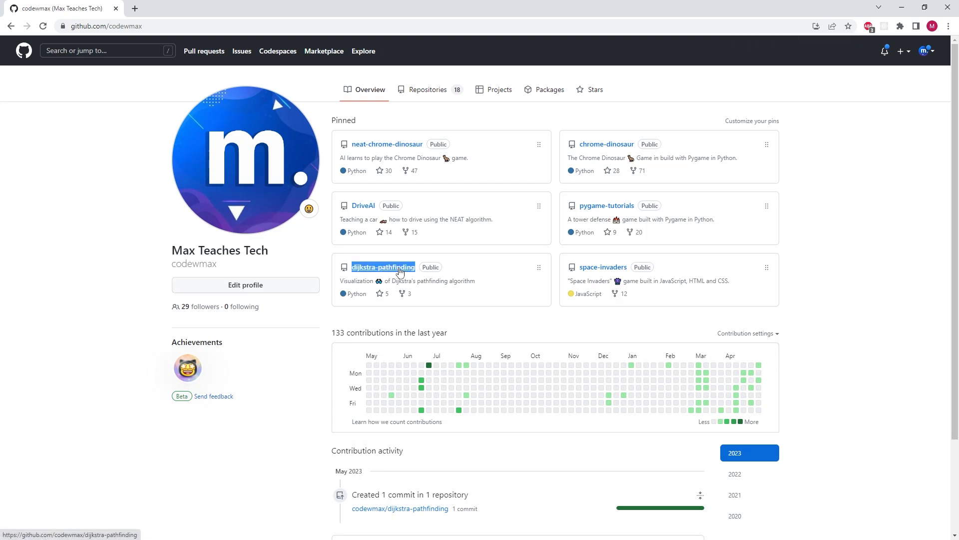
- Copy the HTTPS clone URL of the dijkstra-pathfinding repository from its Code options
{"action": "left_click", "coordinate": [383, 266]}
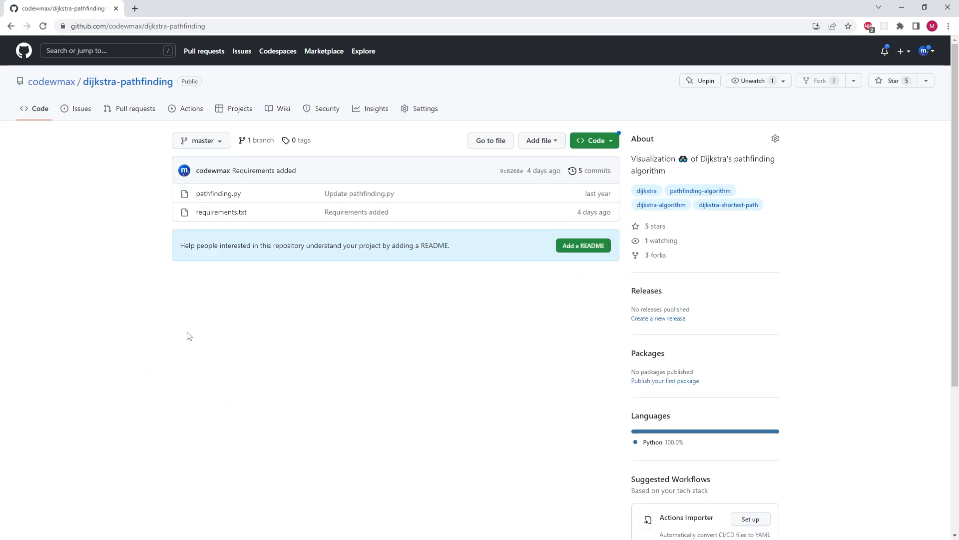
{"action": "mouse_move", "coordinate": [582, 160]}
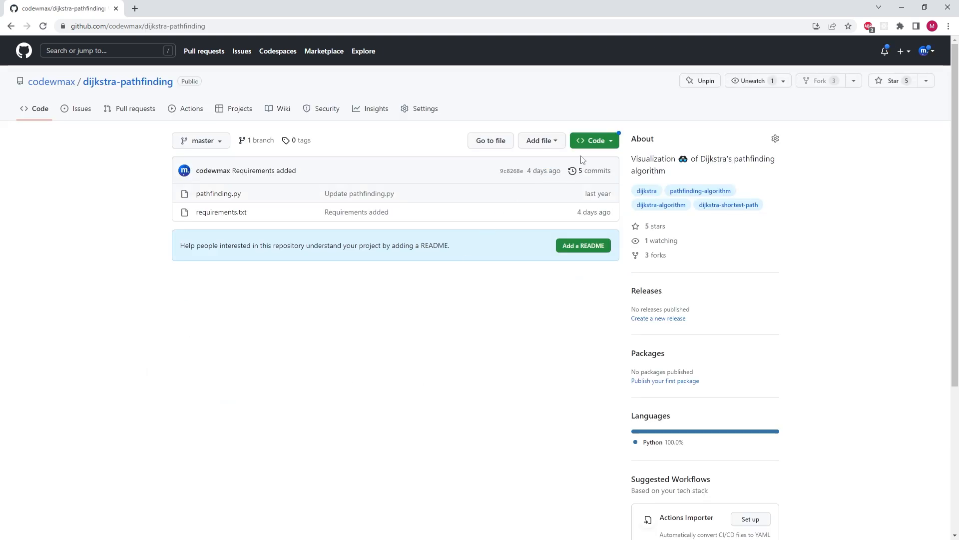
{"action": "left_click", "coordinate": [590, 140]}
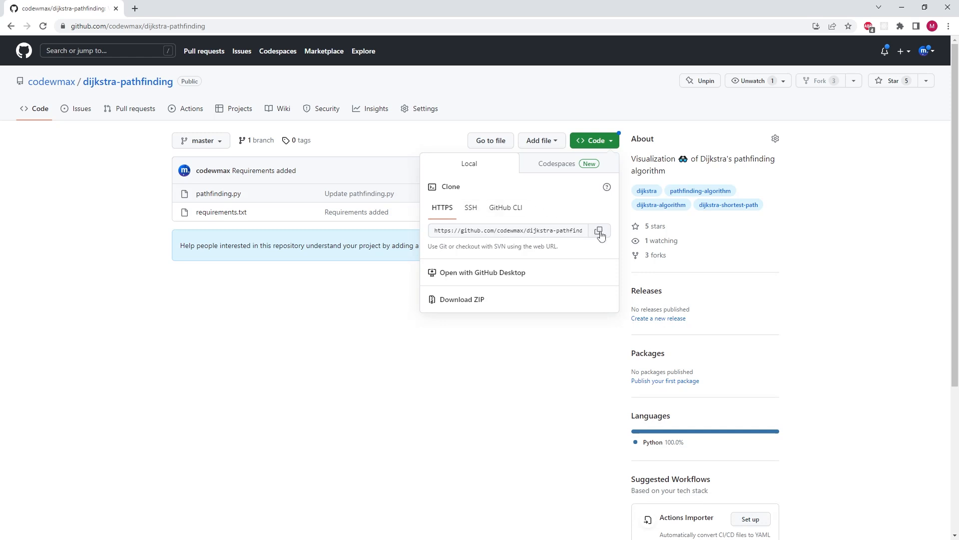
{"action": "left_click", "coordinate": [598, 231]}
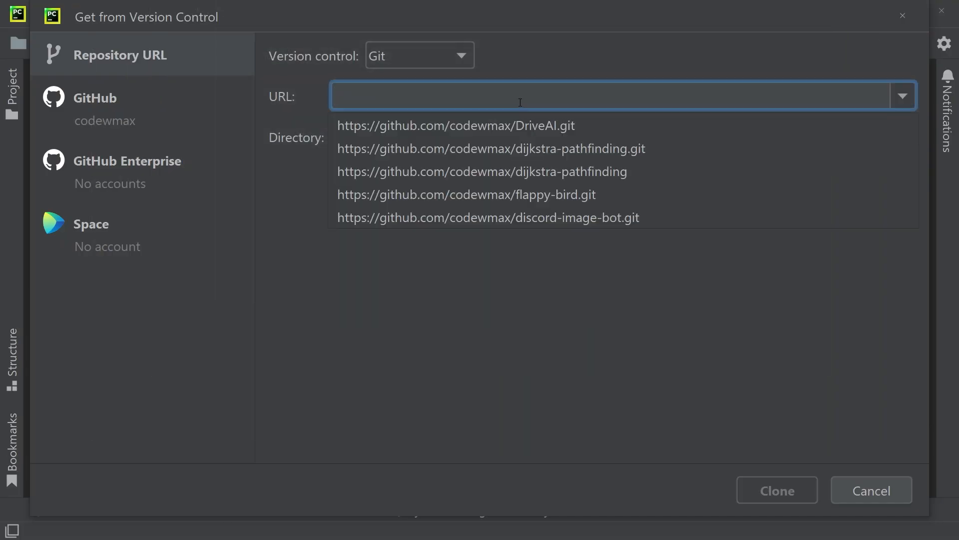
- Paste the repository URL, name the target folder dijkstra-pathfinding-example, and start the clone
{"action": "left_click", "coordinate": [490, 148]}
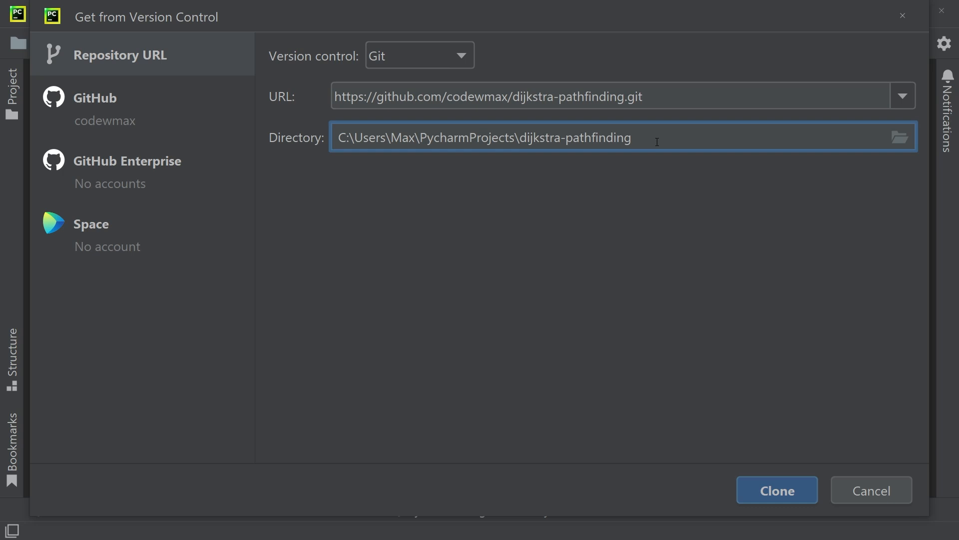
{"action": "type", "text": "-"}
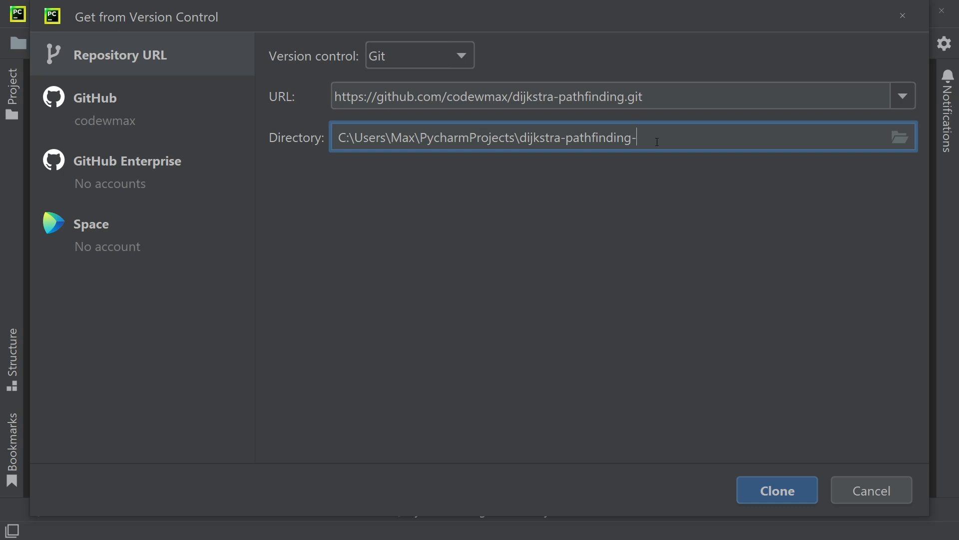
{"action": "double_click", "coordinate": [525, 137]}
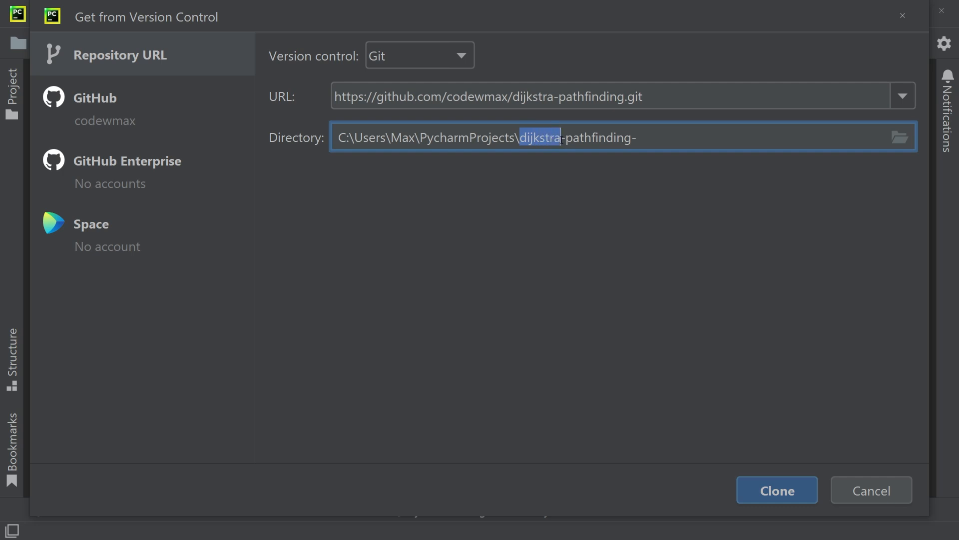
{"action": "double_click", "coordinate": [598, 137]}
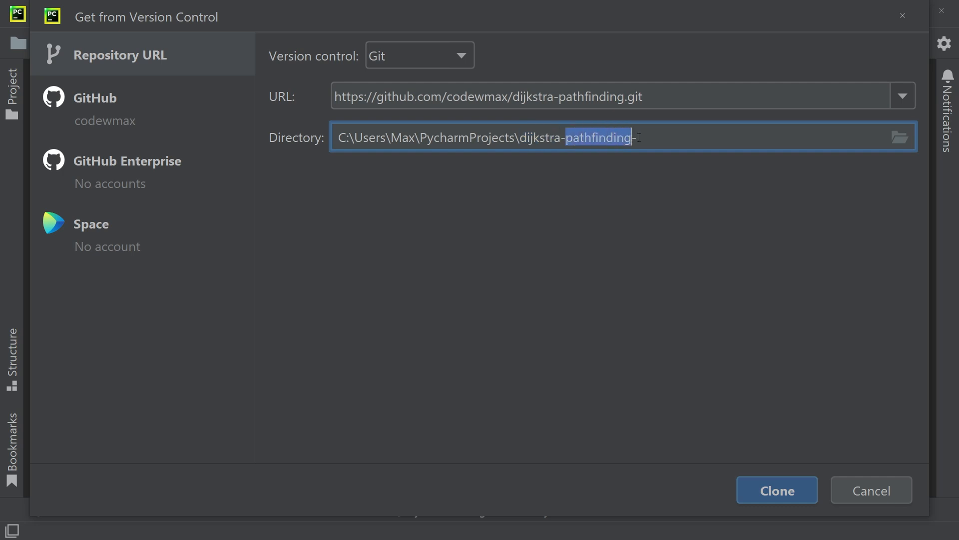
{"action": "type", "text": "example"}
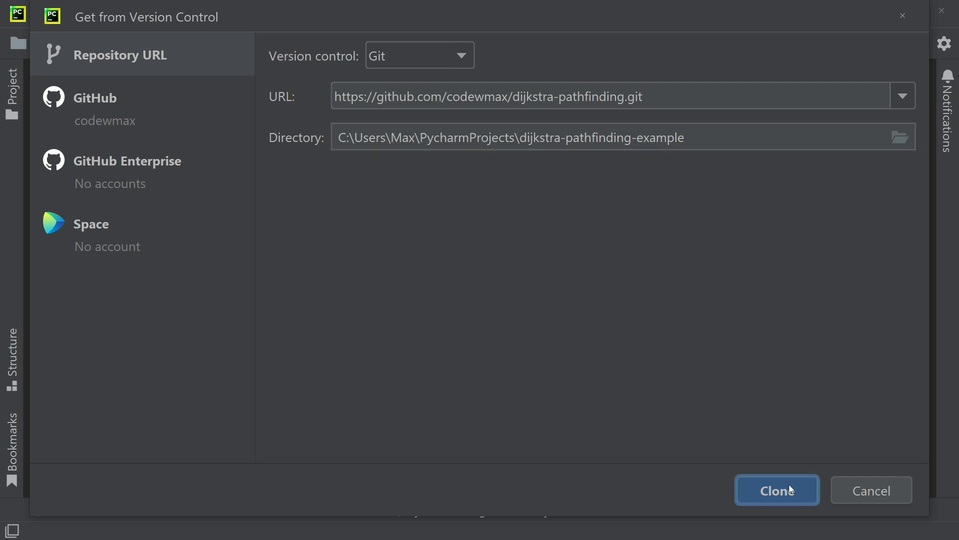
{"action": "left_click", "coordinate": [776, 490]}
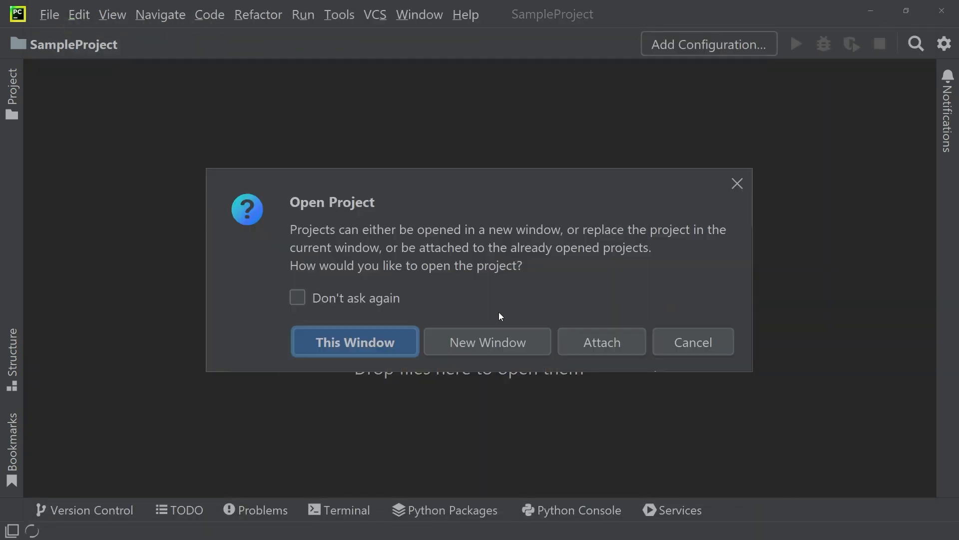
- Open the cloned project and create a Python 3.8 venv installing requirements.txt dependencies
{"action": "left_click", "coordinate": [354, 342]}
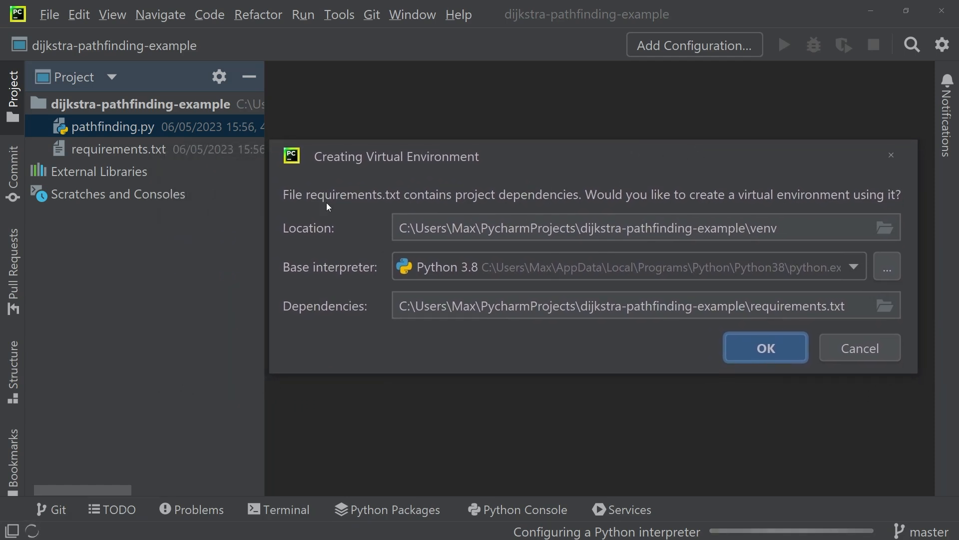
{"action": "mouse_move", "coordinate": [561, 198]}
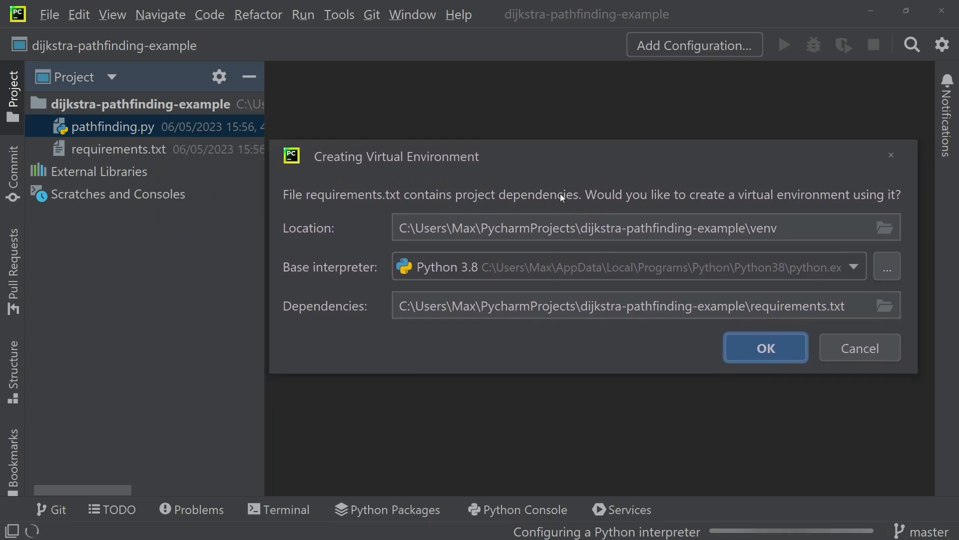
{"action": "mouse_move", "coordinate": [357, 195]}
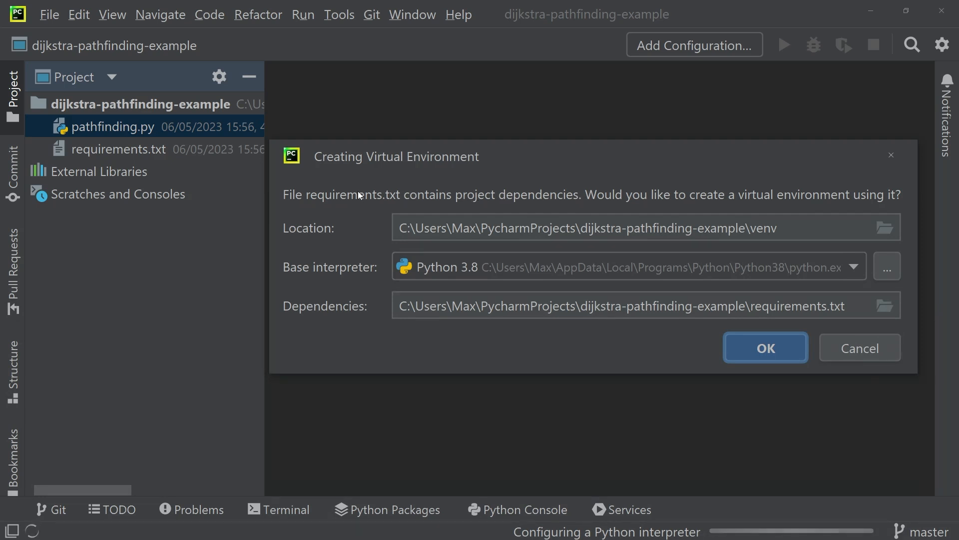
{"action": "mouse_move", "coordinate": [609, 199]}
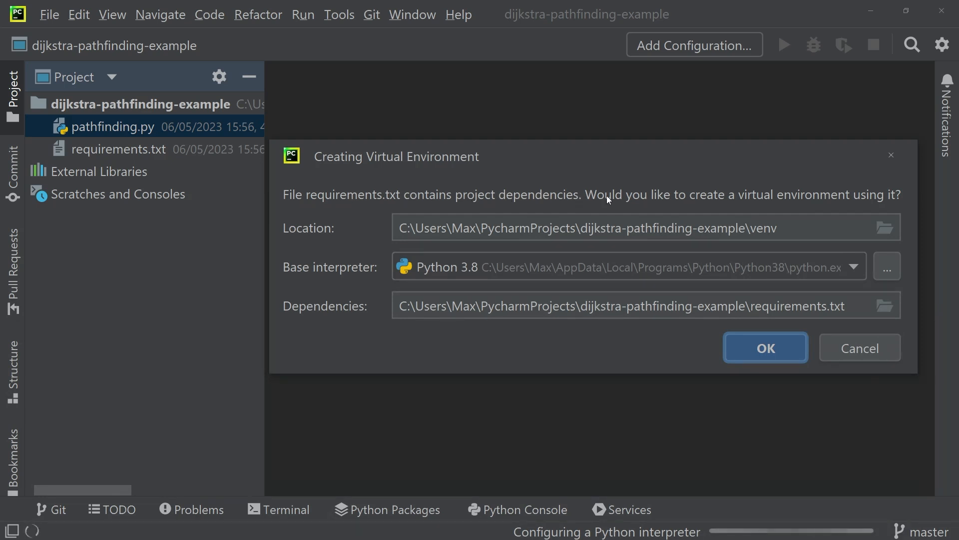
{"action": "mouse_move", "coordinate": [424, 174]}
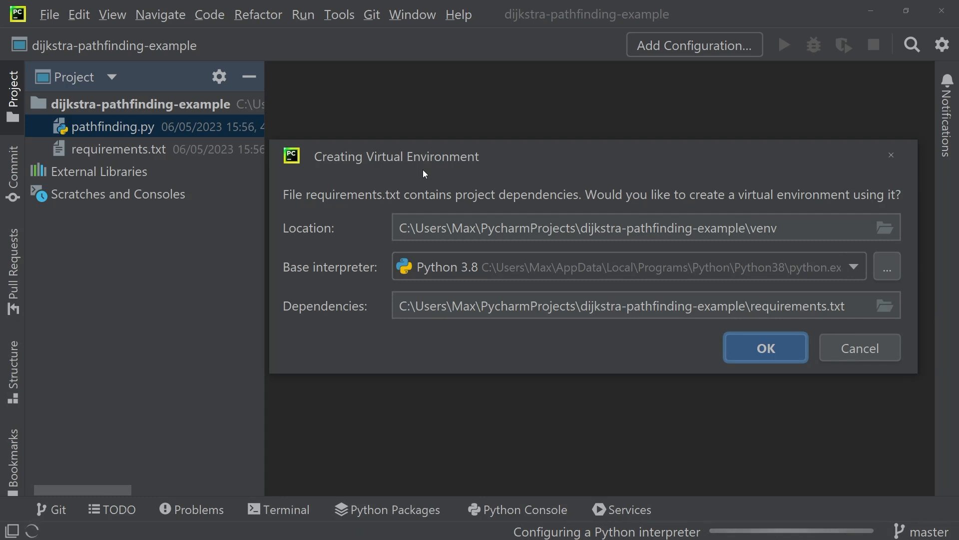
{"action": "mouse_move", "coordinate": [753, 346]}
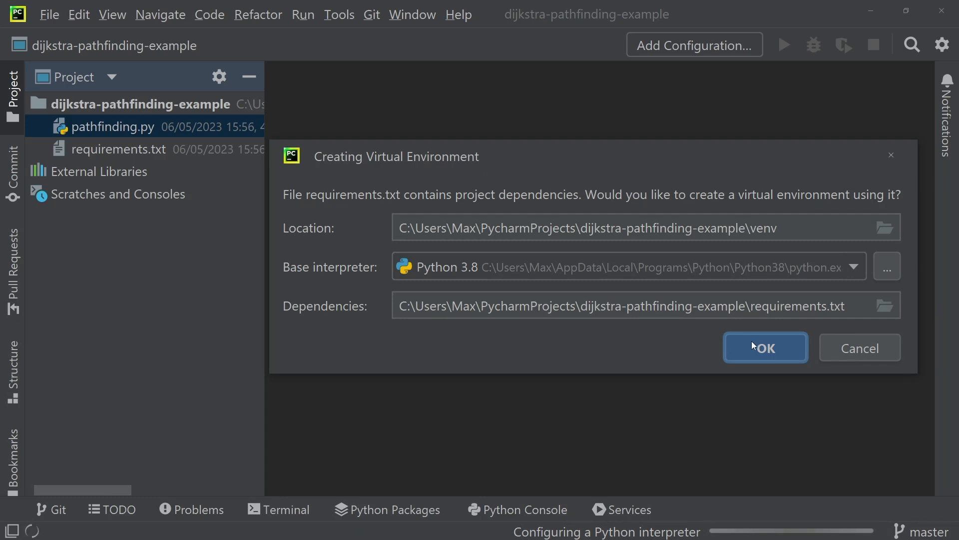
{"action": "left_click", "coordinate": [764, 347]}
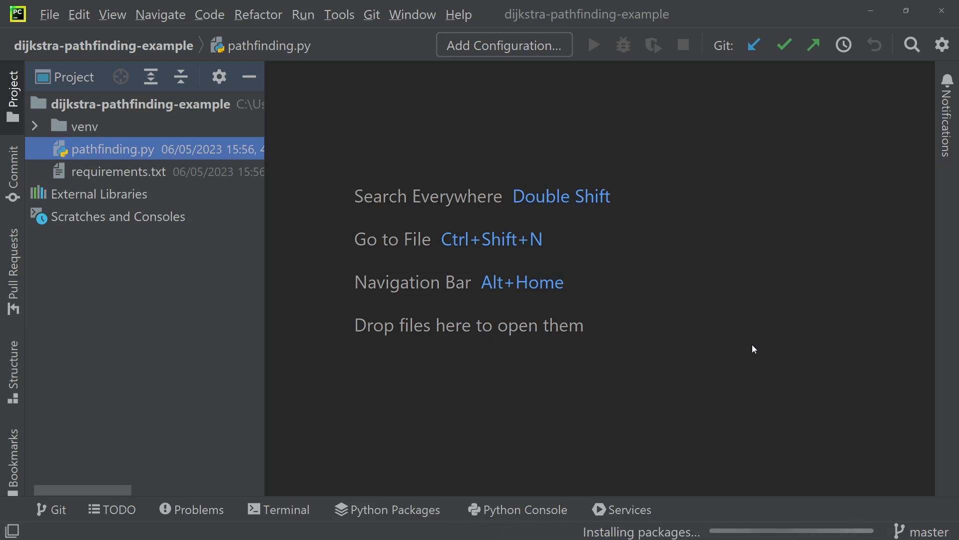
{"action": "mouse_move", "coordinate": [347, 225]}
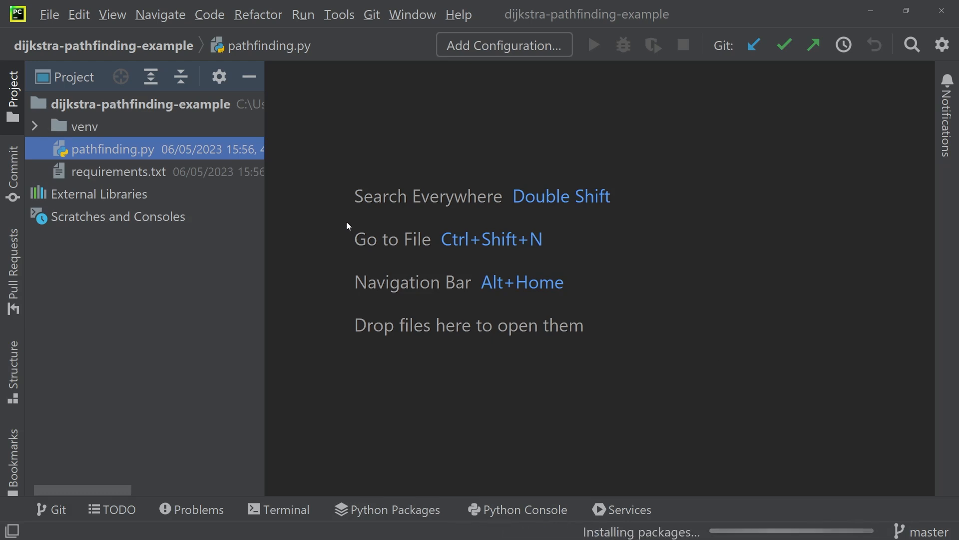
- Peek inside the venv folder, then view requirements.txt listing pygame==2.3.0
{"action": "left_click", "coordinate": [84, 126]}
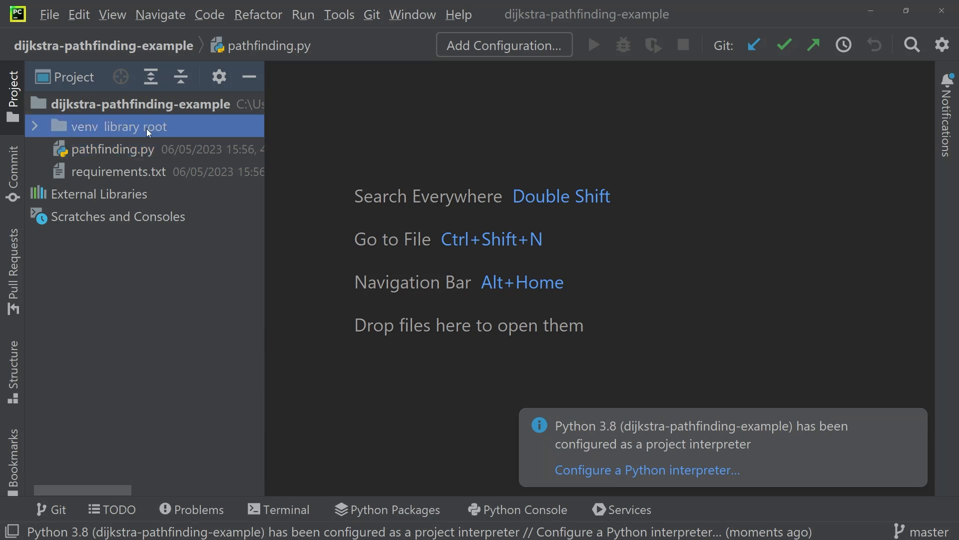
{"action": "left_click", "coordinate": [35, 126]}
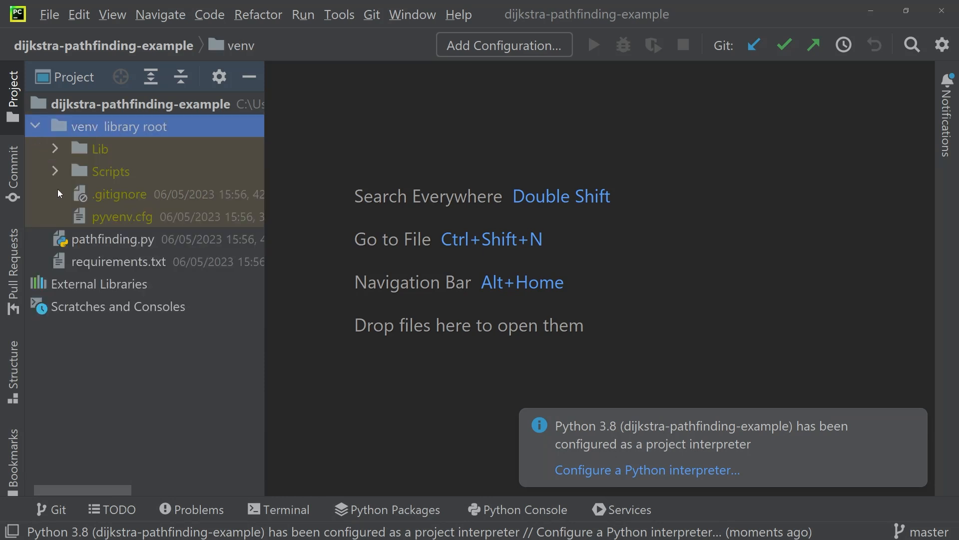
{"action": "mouse_move", "coordinate": [163, 159]}
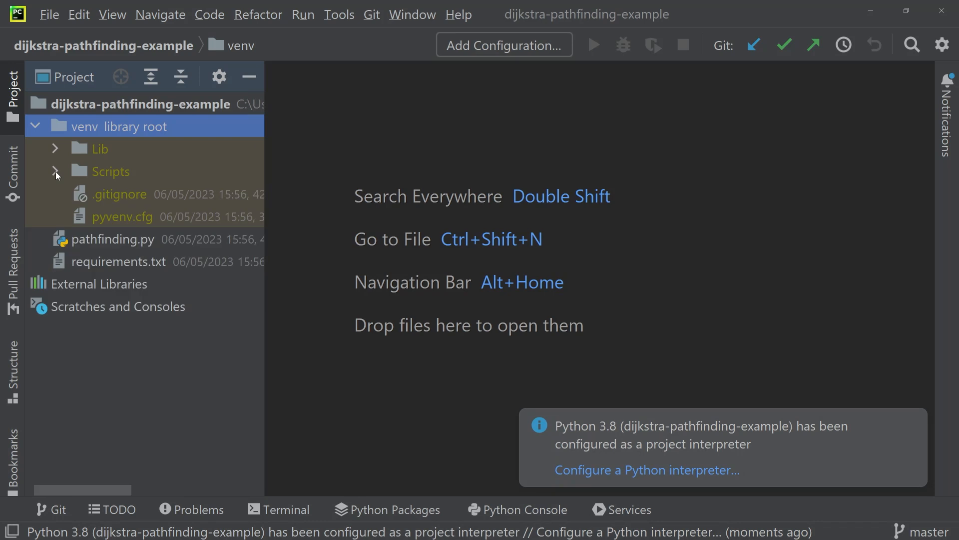
{"action": "left_click", "coordinate": [35, 125]}
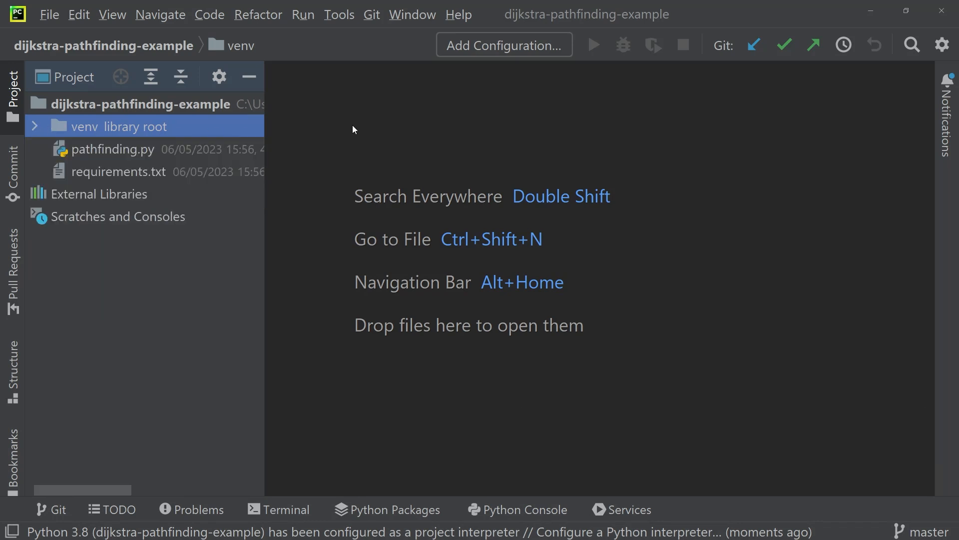
{"action": "mouse_move", "coordinate": [344, 138]}
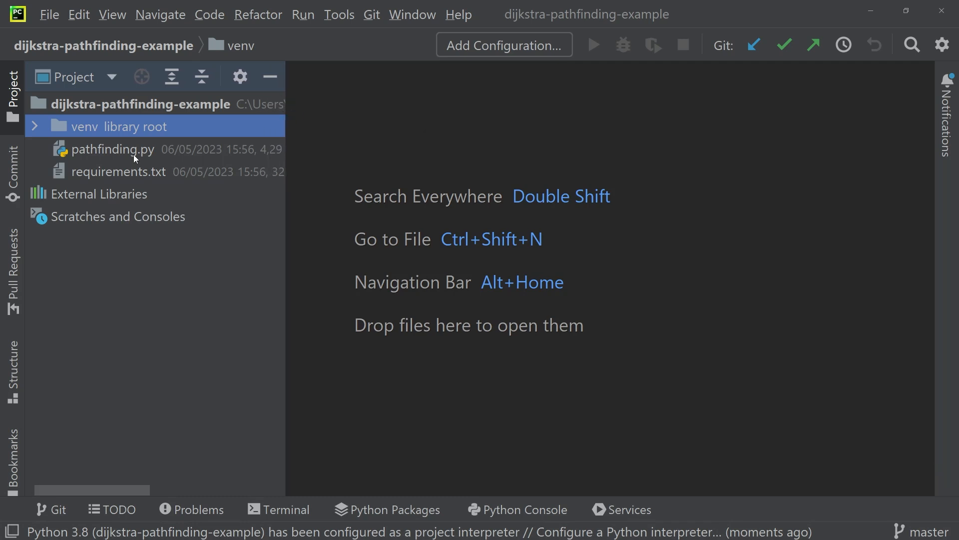
{"action": "double_click", "coordinate": [118, 171]}
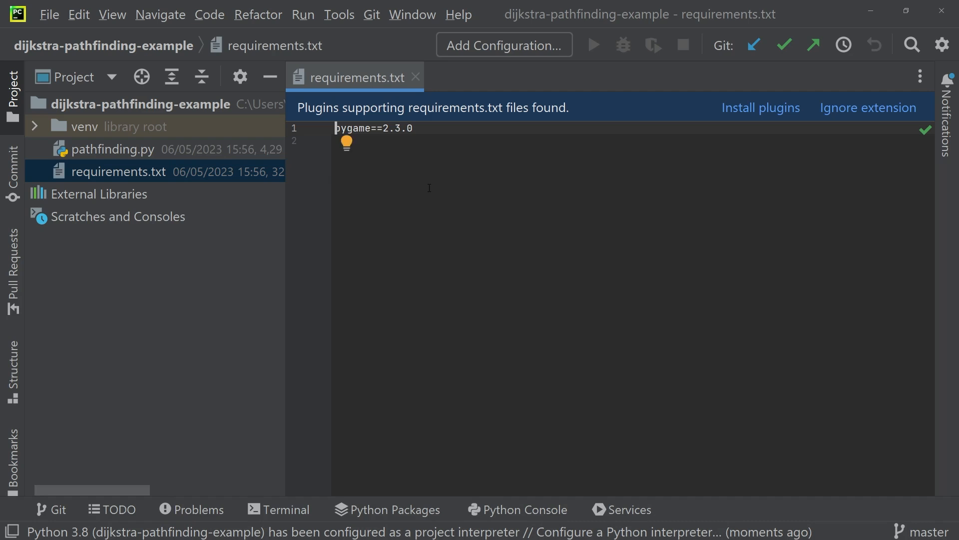
{"action": "mouse_move", "coordinate": [548, 181]}
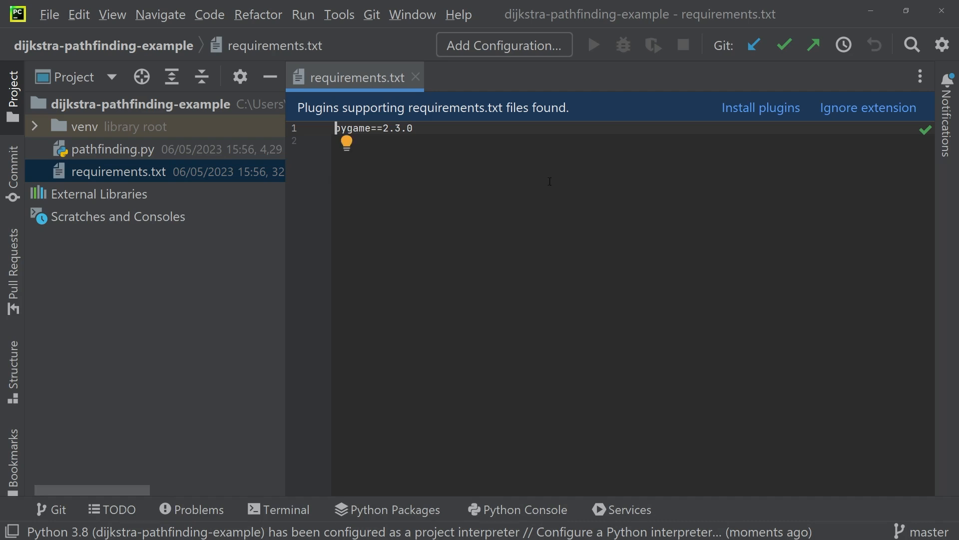
{"action": "mouse_move", "coordinate": [64, 28]}
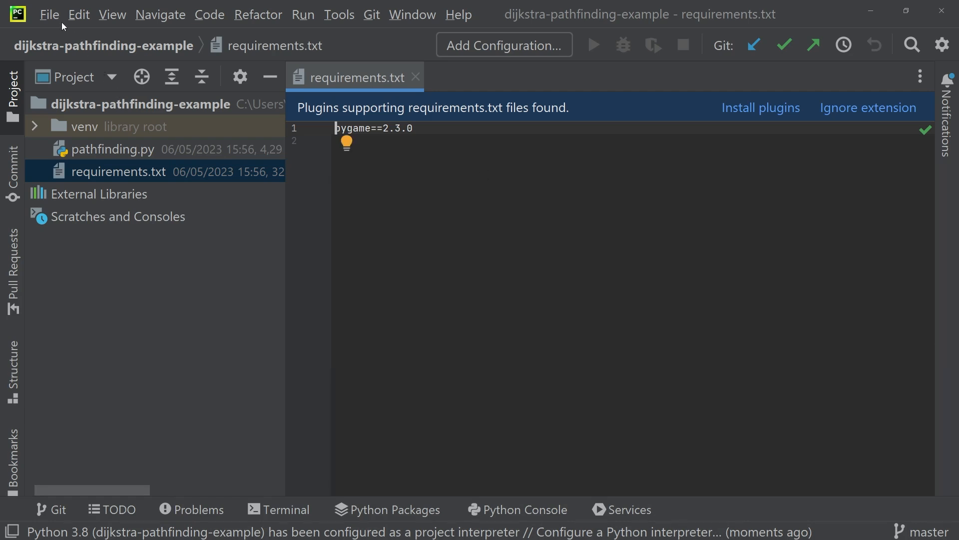
- Check in Settings that the Python 3.8 venv with pygame 2.3.0 is the project interpreter
{"action": "left_click", "coordinate": [48, 14]}
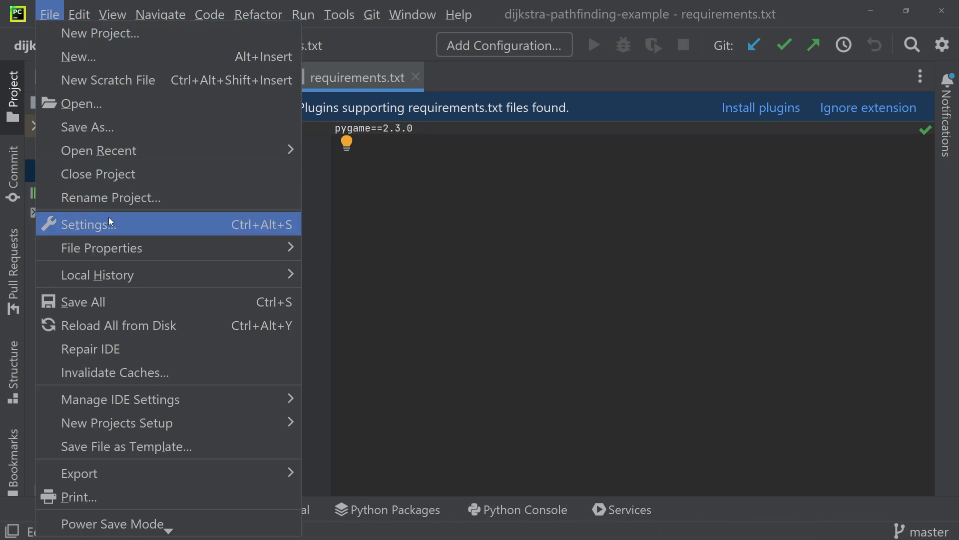
{"action": "left_click", "coordinate": [89, 224]}
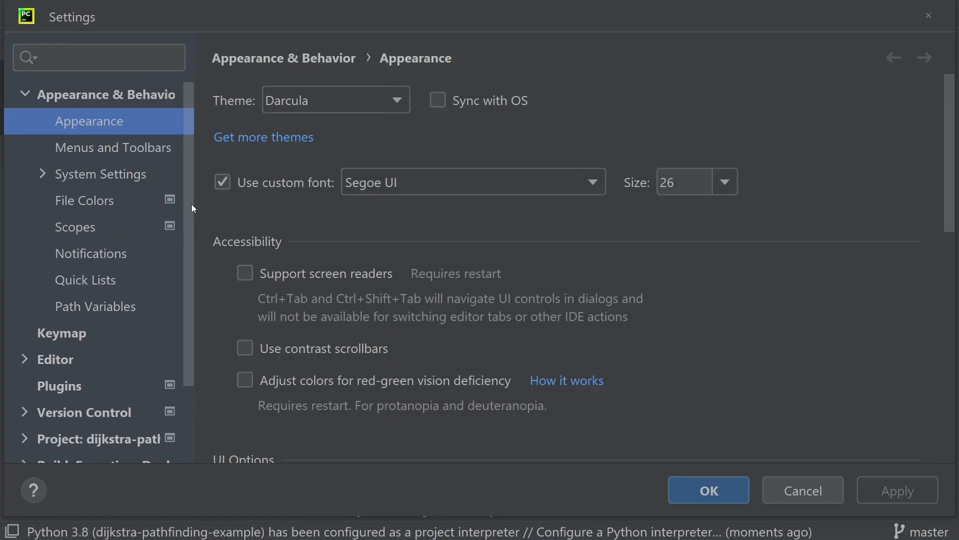
{"action": "scroll", "scroll_direction": "down", "scroll_amount": 3}
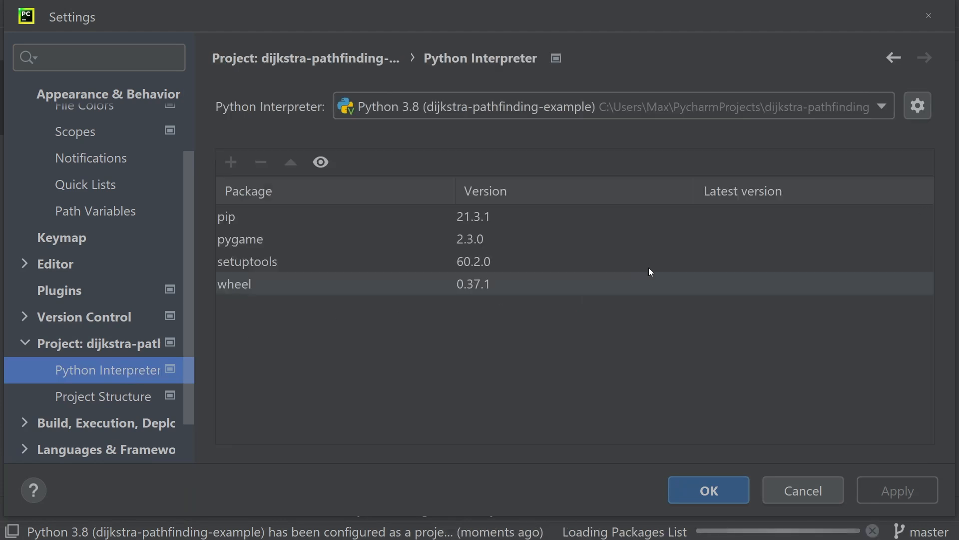
{"action": "left_click", "coordinate": [918, 105]}
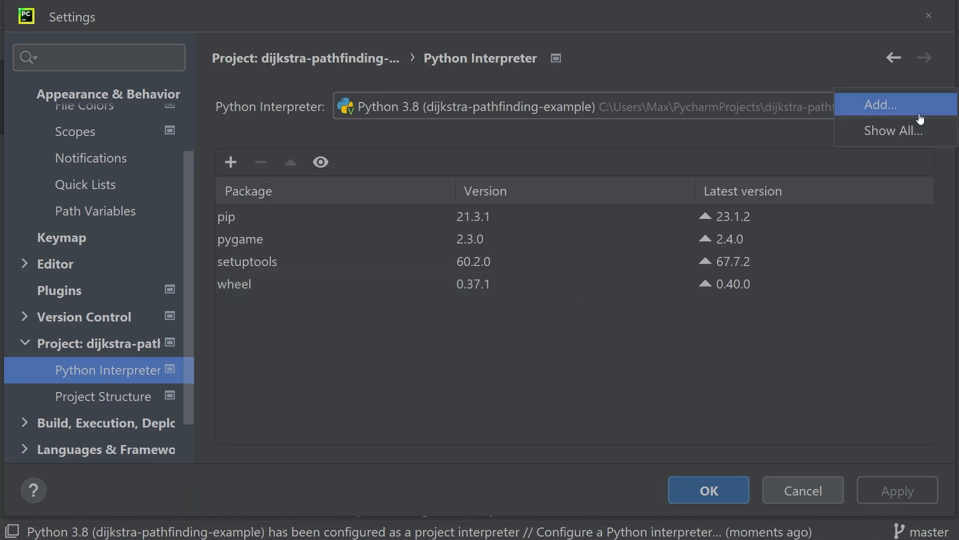
{"action": "left_click", "coordinate": [879, 104]}
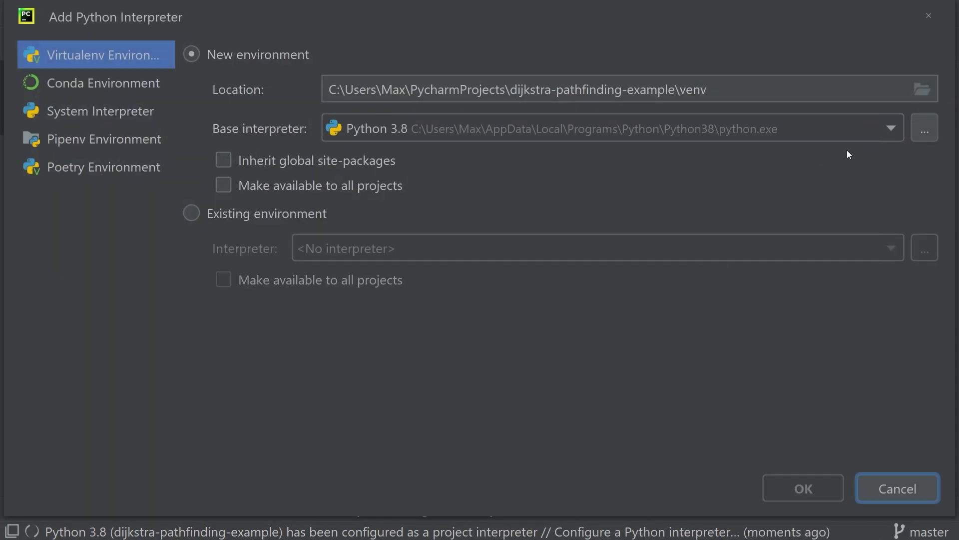
{"action": "mouse_move", "coordinate": [666, 234]}
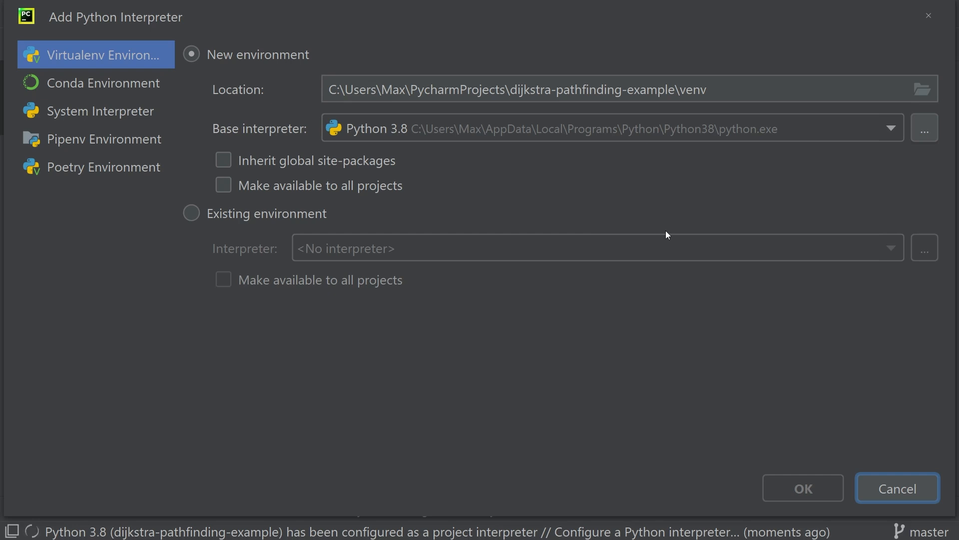
{"action": "mouse_move", "coordinate": [671, 233]}
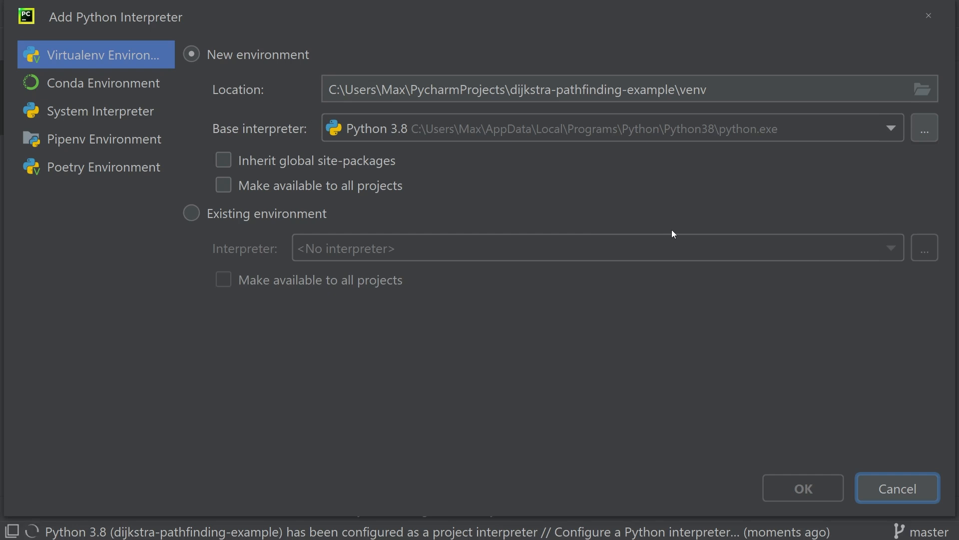
{"action": "mouse_move", "coordinate": [783, 188]}
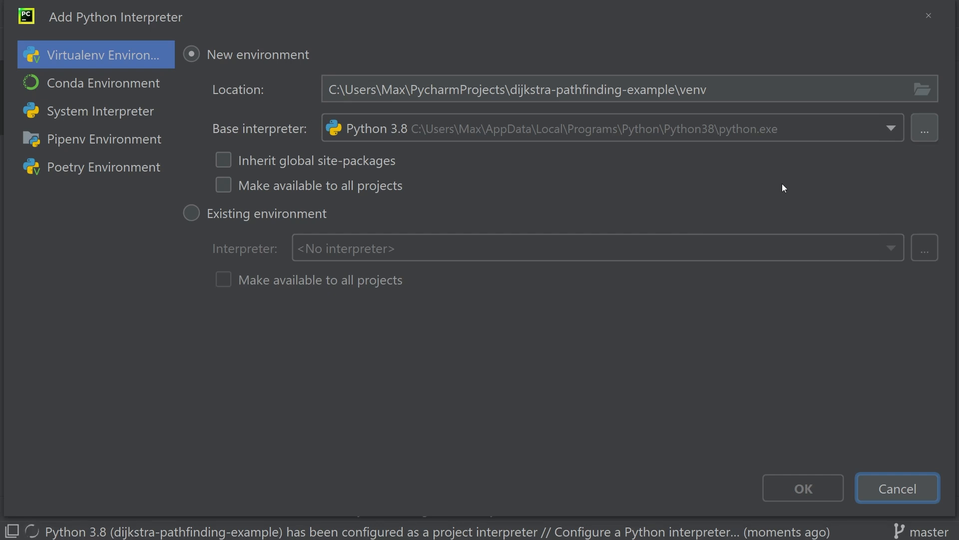
{"action": "mouse_move", "coordinate": [928, 15]}
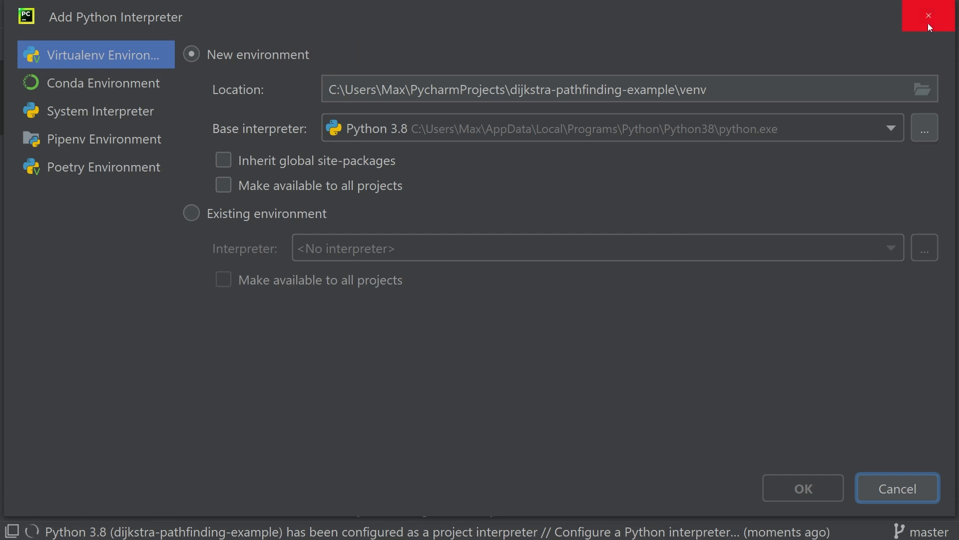
{"action": "mouse_move", "coordinate": [929, 15]}
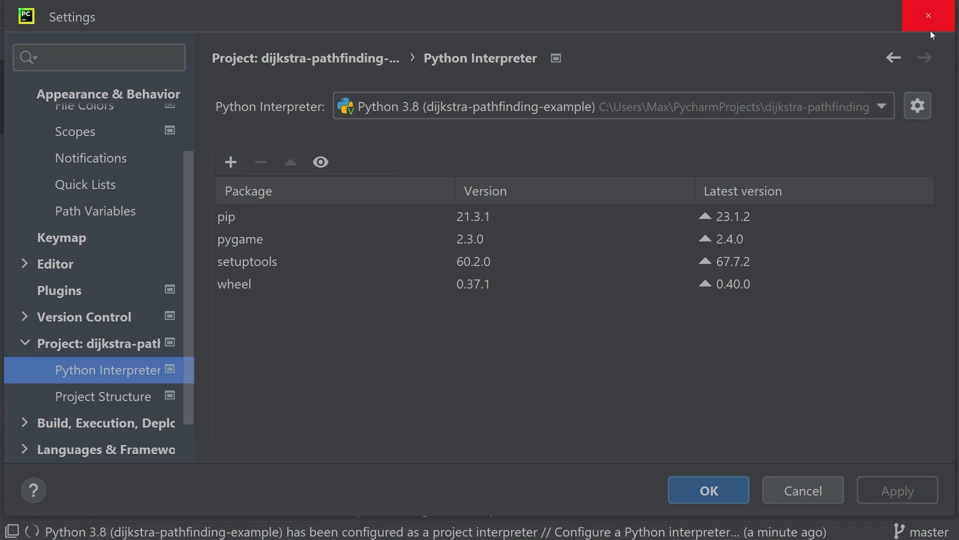
- Apply the interpreter and run pathfinding.py from the editor
{"action": "left_click", "coordinate": [927, 15]}
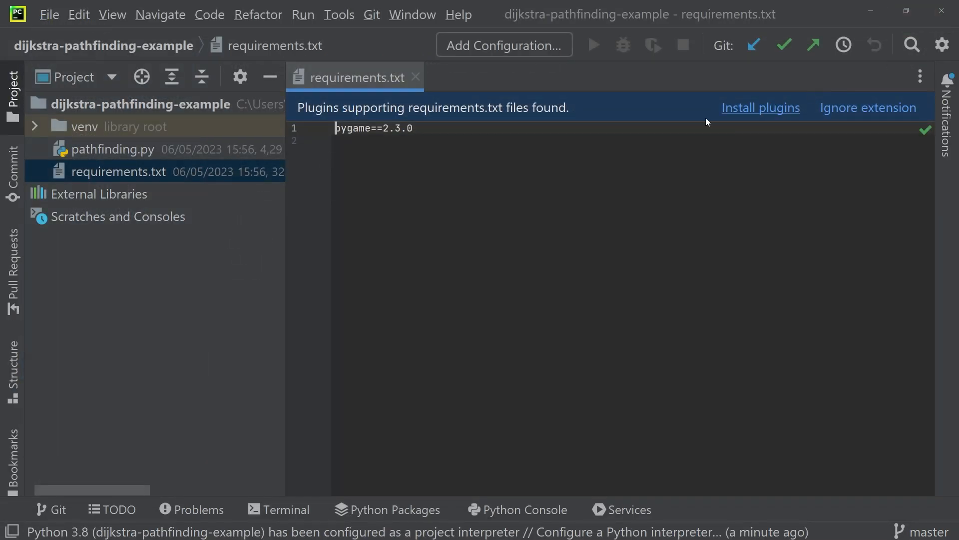
{"action": "double_click", "coordinate": [112, 149]}
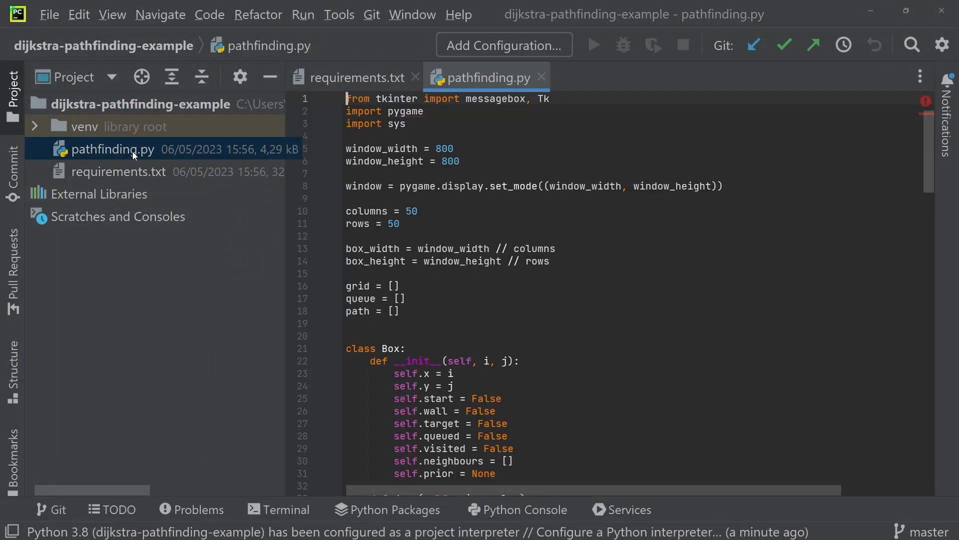
{"action": "left_click", "coordinate": [593, 45]}
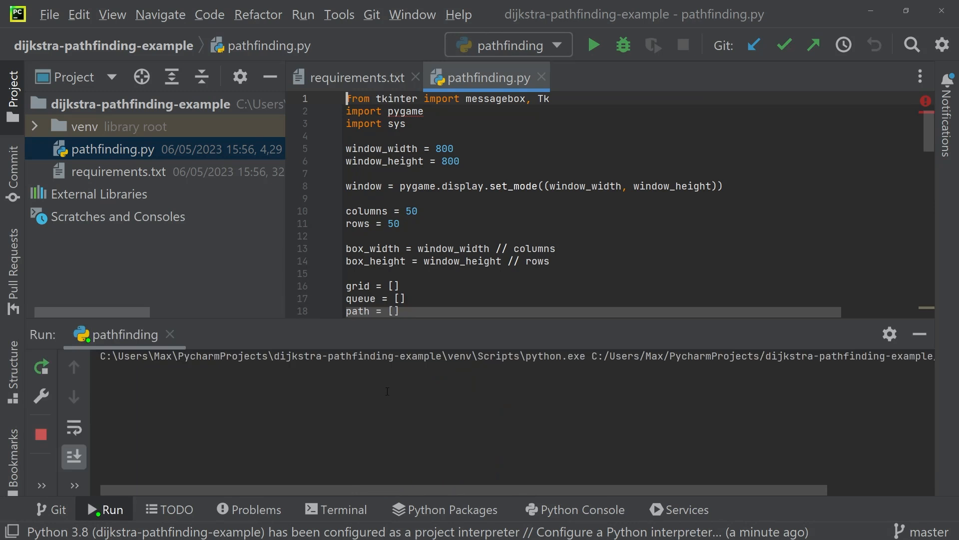
- Draw walls and set the target in the pygame grid, watch the path search, then close it
{"action": "left_click", "coordinate": [590, 45]}
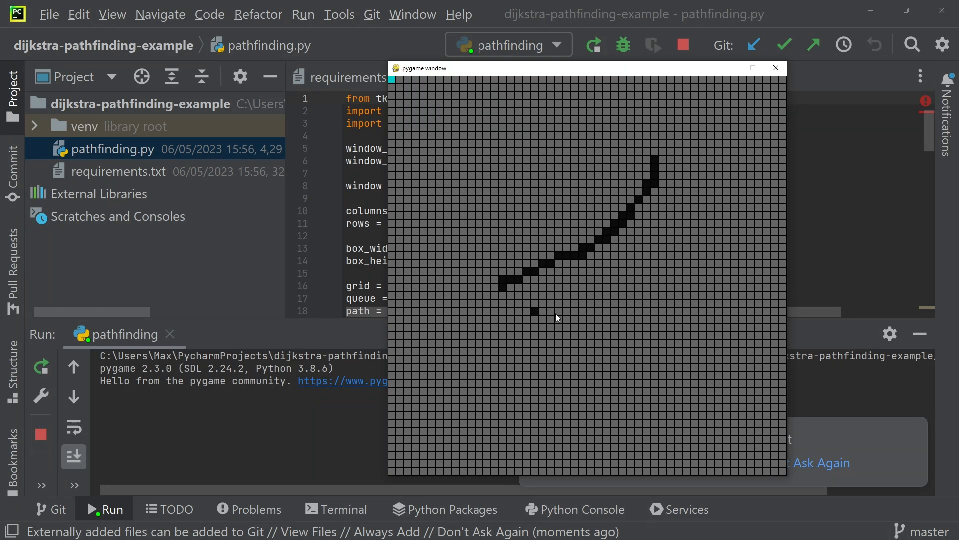
{"action": "mouse_move", "coordinate": [702, 220]}
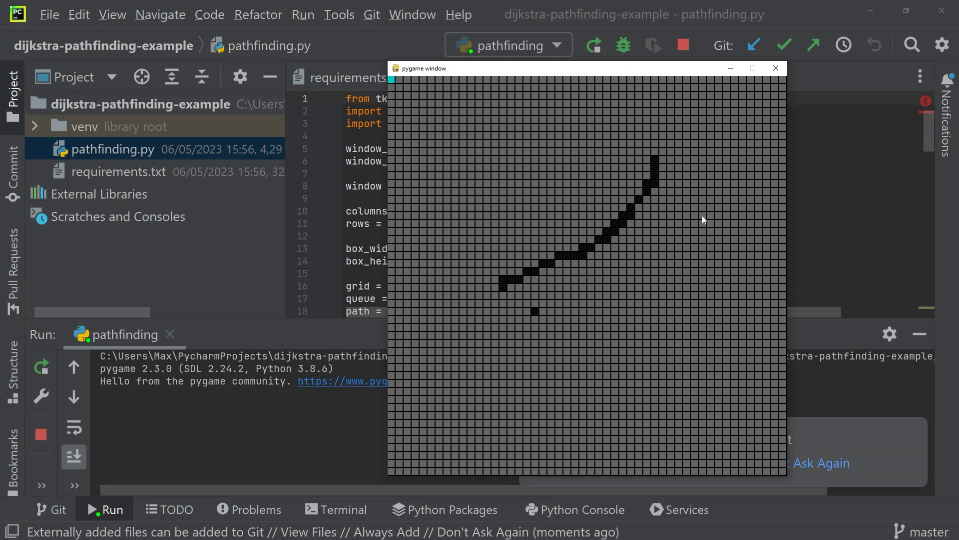
{"action": "left_click", "coordinate": [687, 255]}
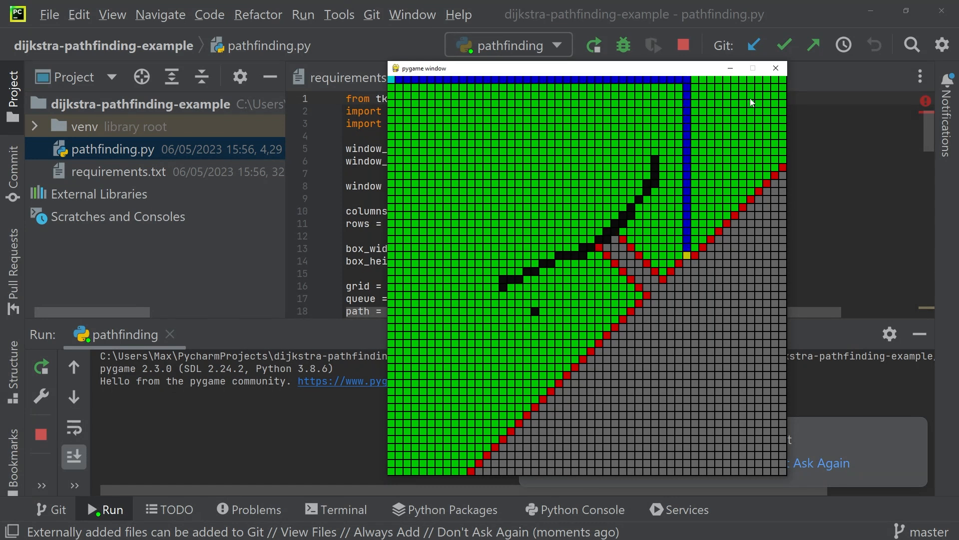
{"action": "left_click", "coordinate": [776, 68]}
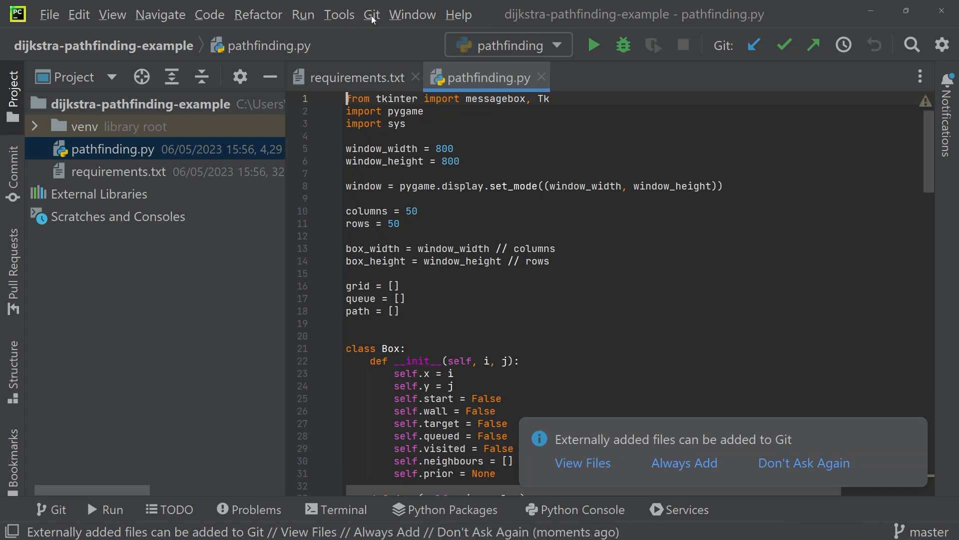
{"action": "mouse_move", "coordinate": [541, 77]}
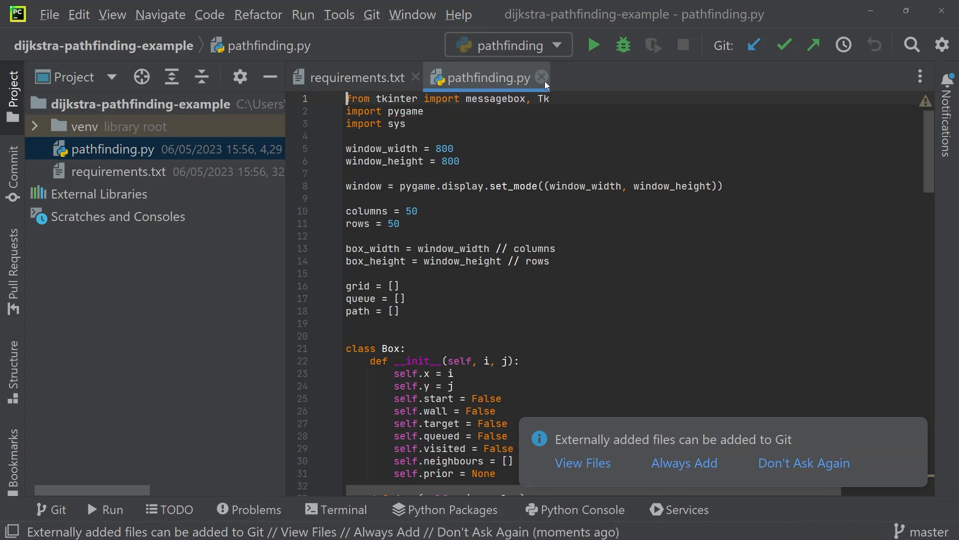
- Close pathfinding.py and reopen the clone dialog from the Git menu
{"action": "left_click", "coordinate": [541, 77]}
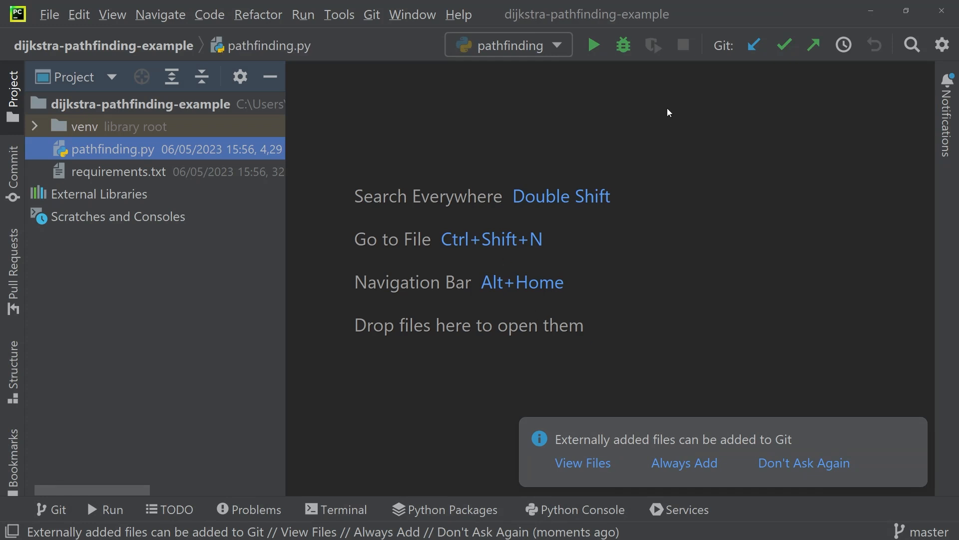
{"action": "mouse_move", "coordinate": [340, 24]}
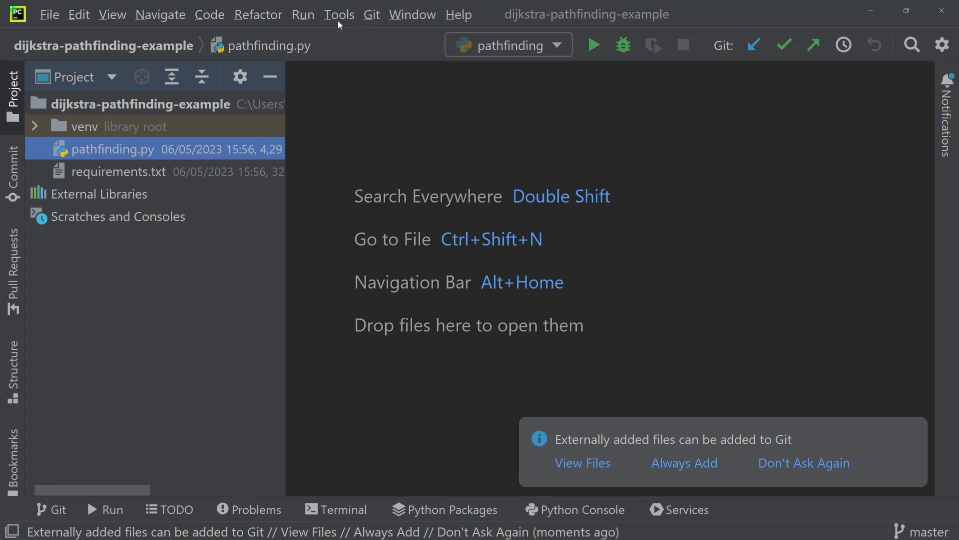
{"action": "left_click", "coordinate": [371, 14]}
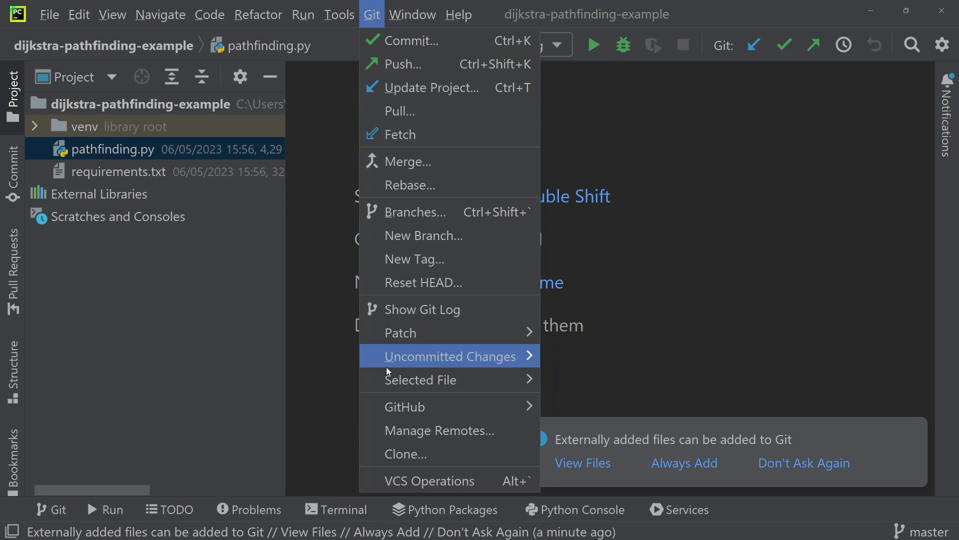
{"action": "mouse_move", "coordinate": [404, 454]}
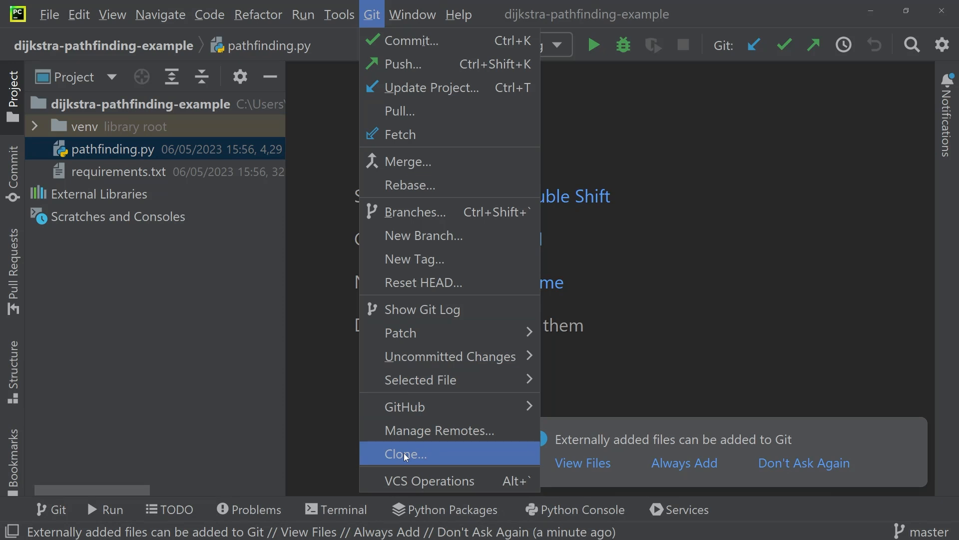
{"action": "mouse_move", "coordinate": [399, 461]}
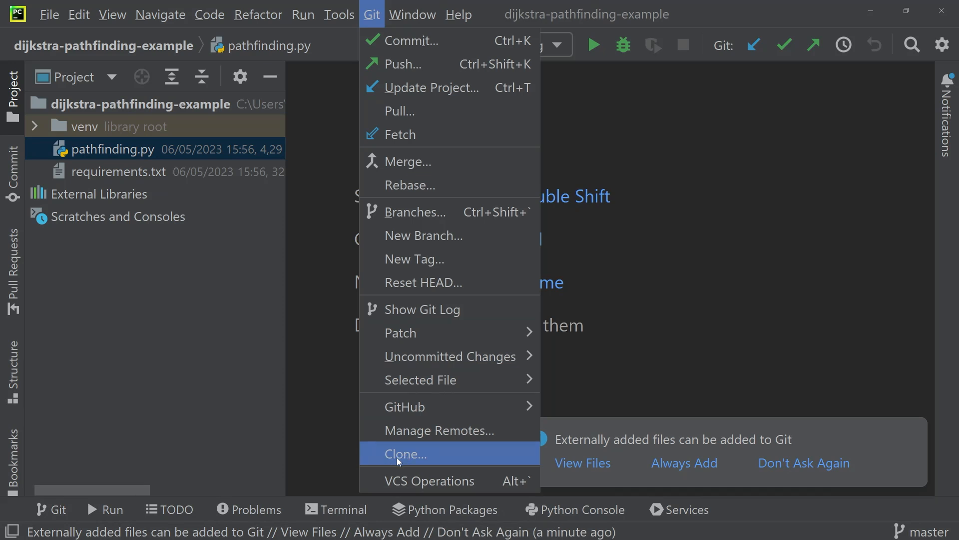
{"action": "left_click", "coordinate": [405, 454]}
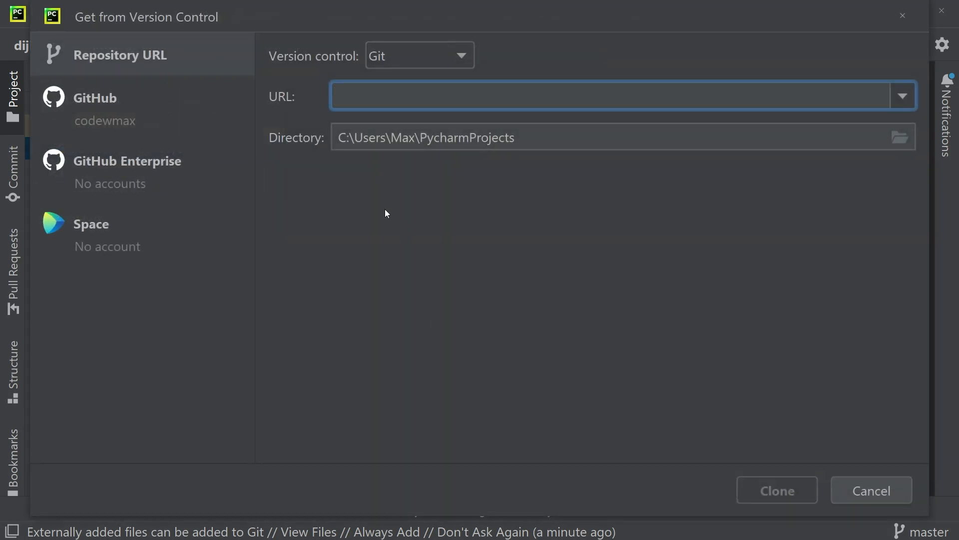
{"action": "mouse_move", "coordinate": [599, 234]}
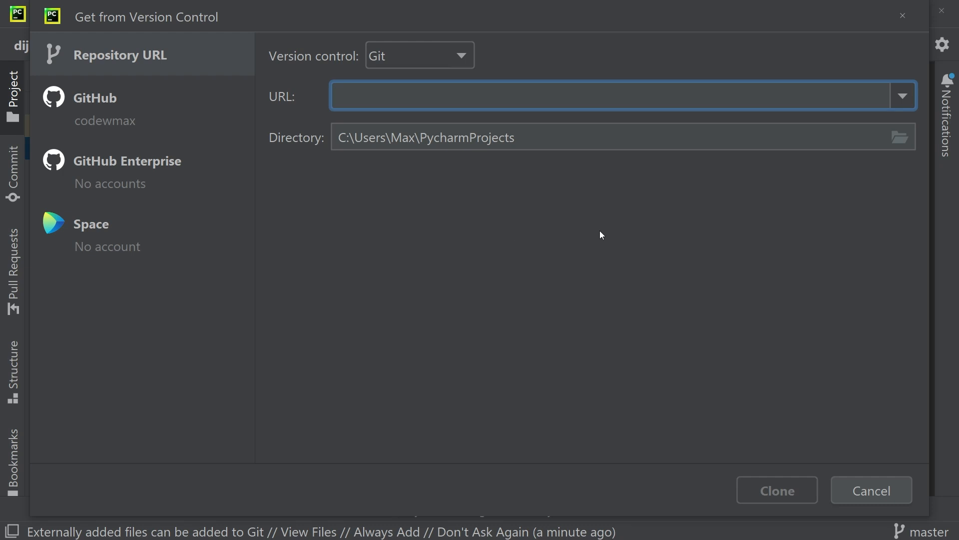
{"action": "mouse_move", "coordinate": [556, 99]}
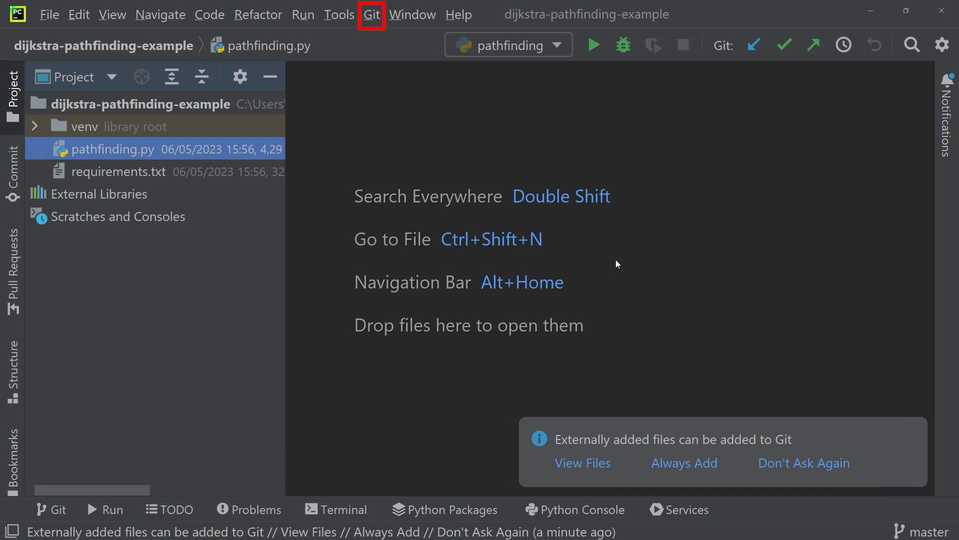
- Cancel the clone dialog and reach Advanced Settings to disable the new Git UI menu
{"action": "left_click", "coordinate": [371, 14]}
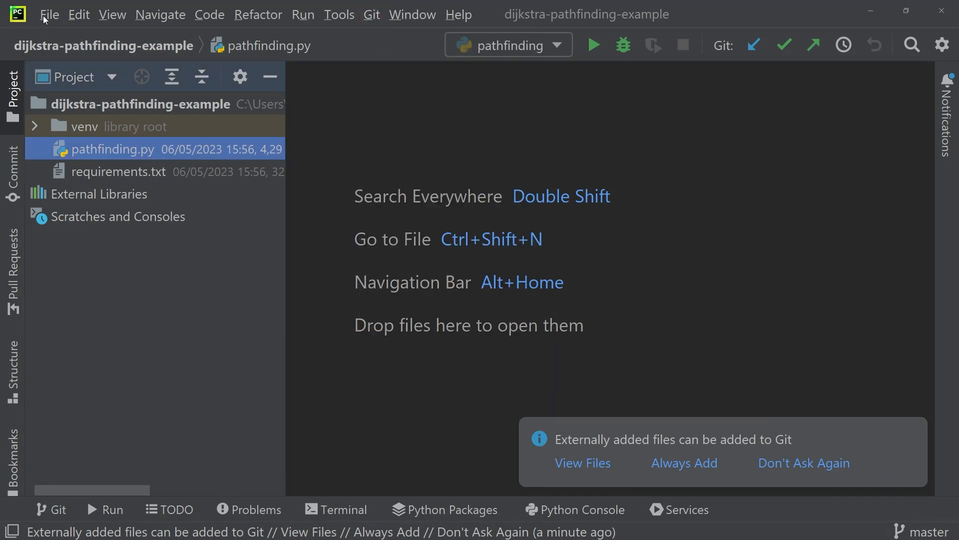
{"action": "left_click", "coordinate": [49, 14]}
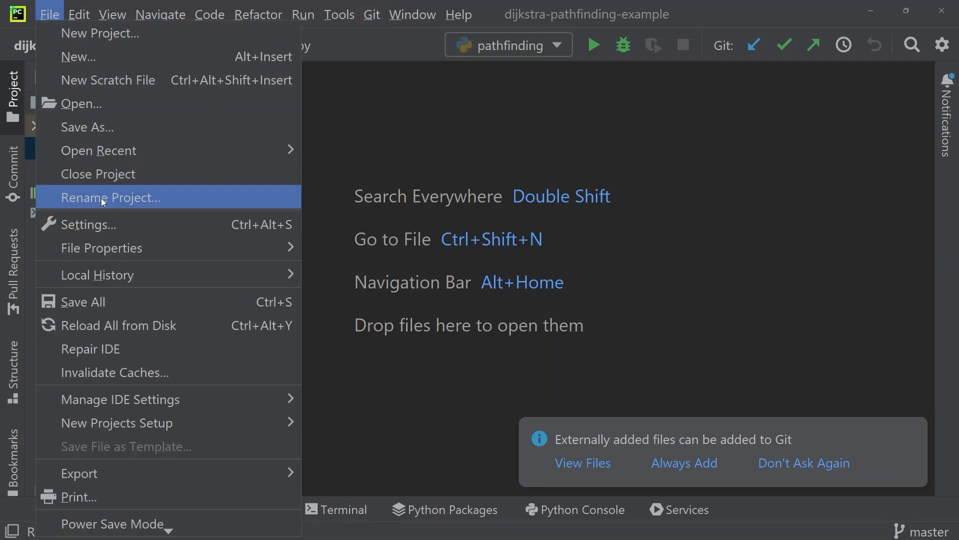
{"action": "left_click", "coordinate": [88, 225]}
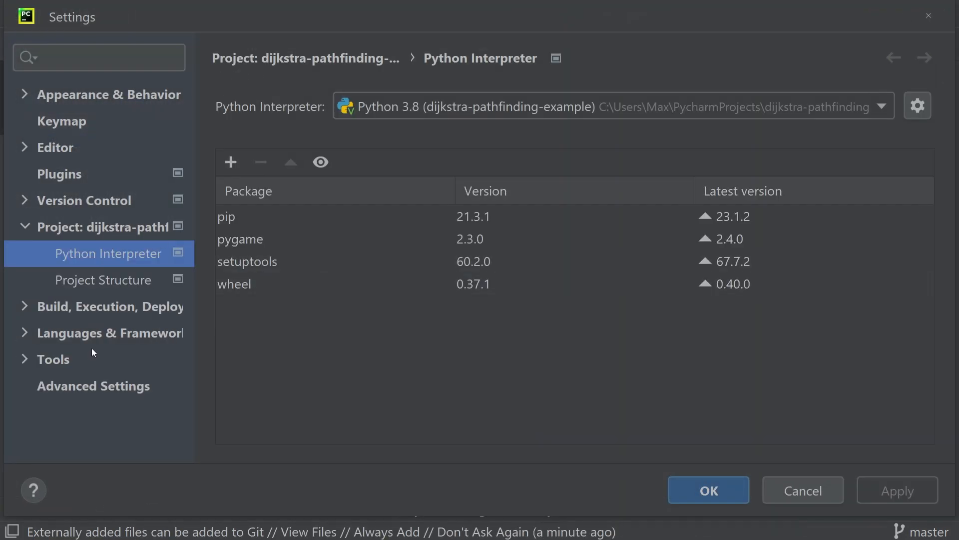
{"action": "left_click", "coordinate": [83, 200]}
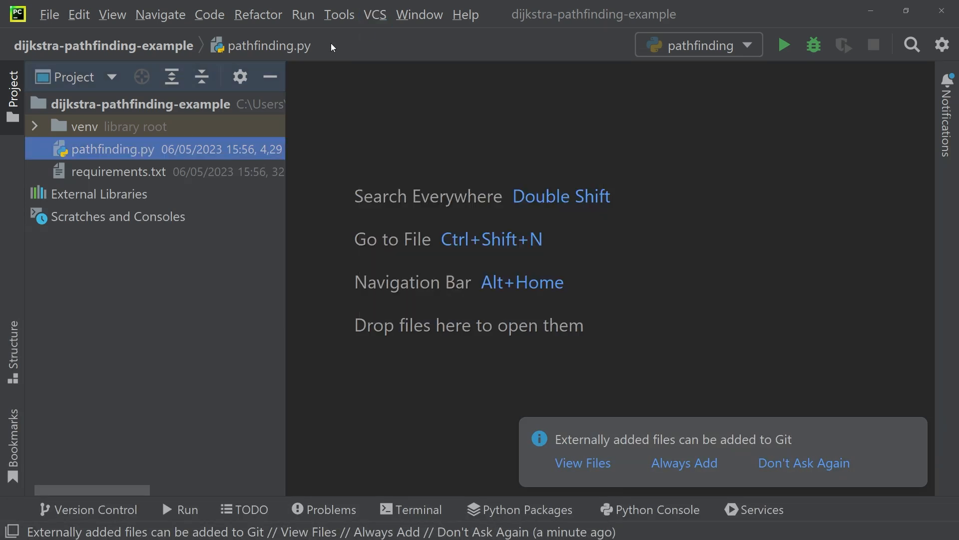
{"action": "mouse_move", "coordinate": [339, 50]}
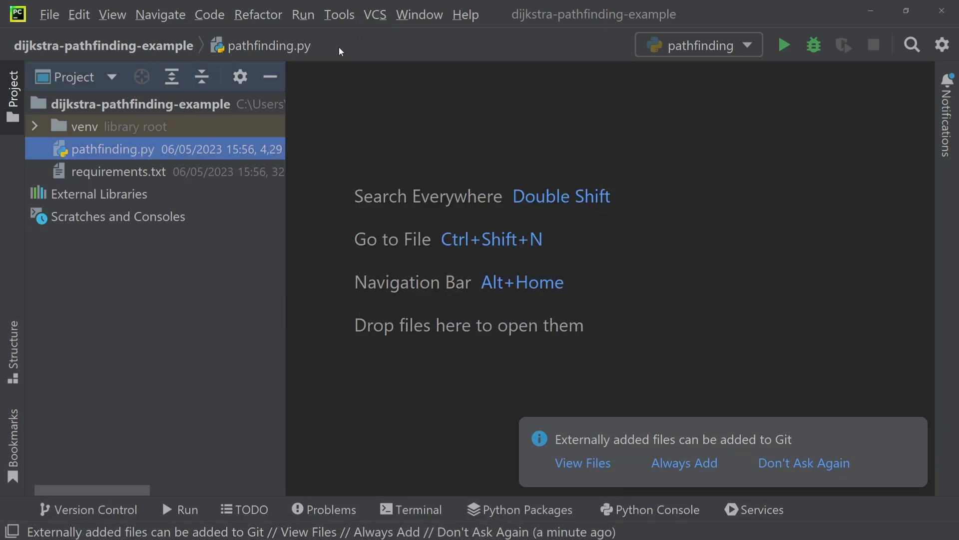
{"action": "mouse_move", "coordinate": [738, 398]}
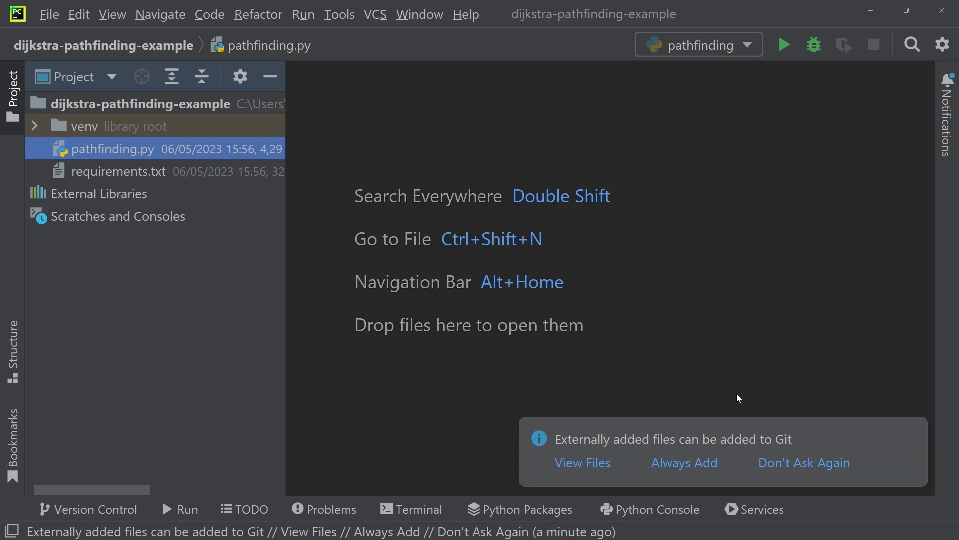